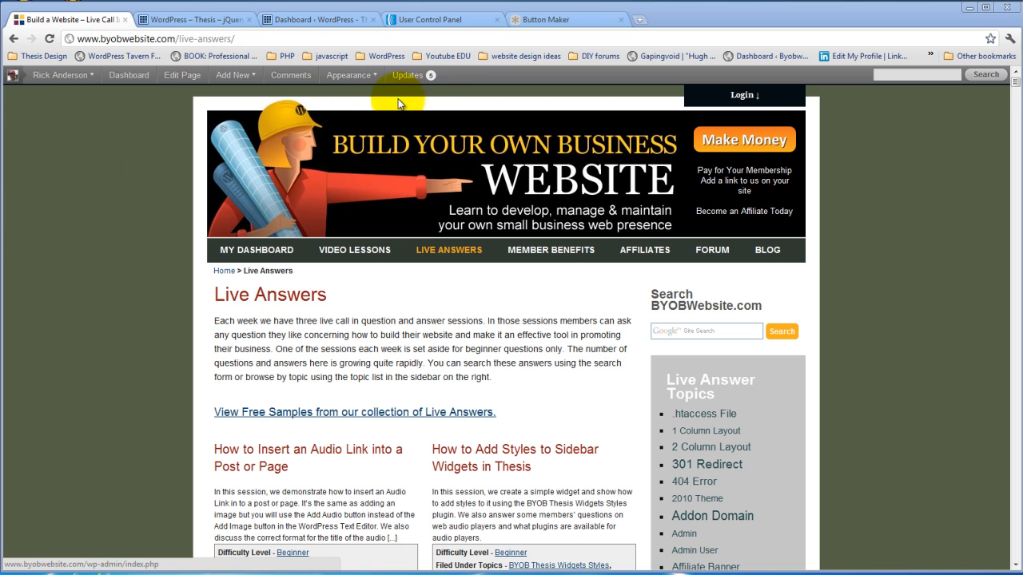
Step: Open the Plugins > Add New page on the Laurraine test site's dashboard
left_click(192, 18)
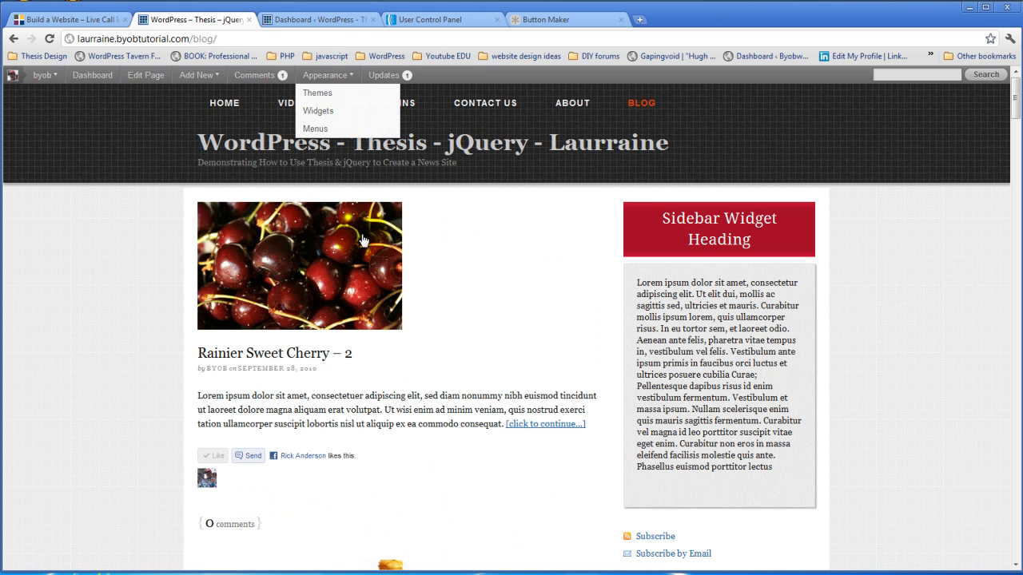
mouse_move(364, 302)
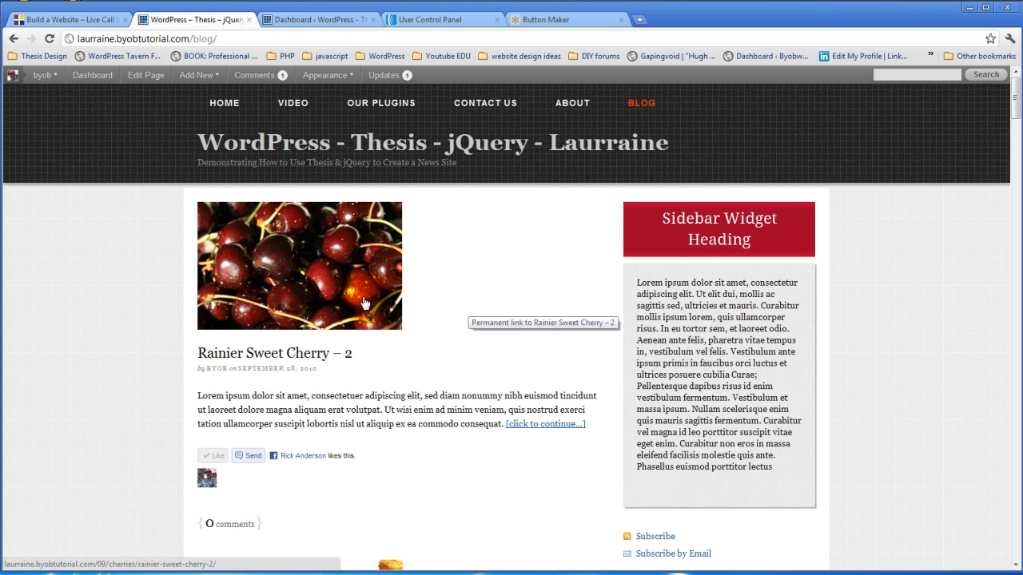
left_click(318, 19)
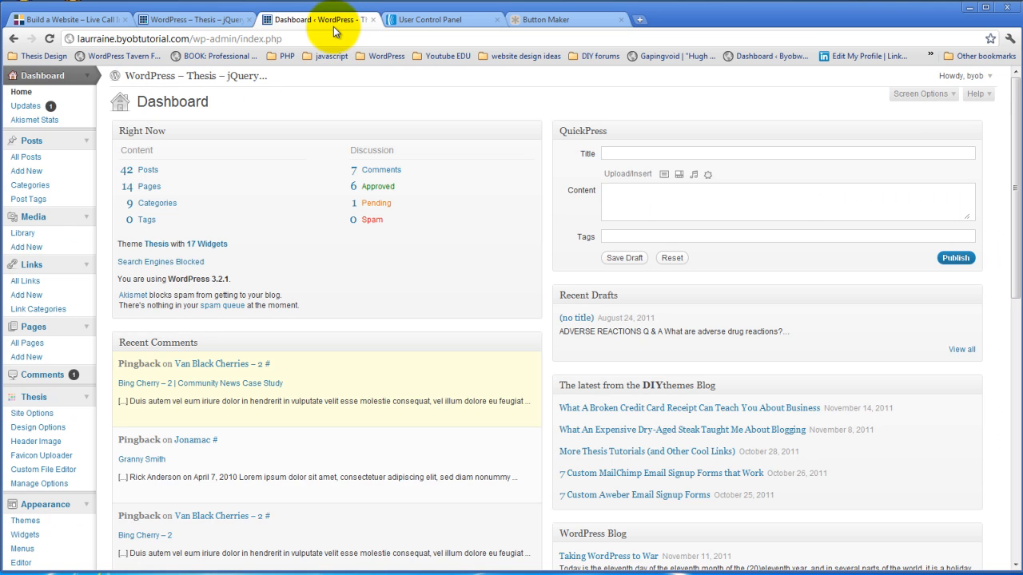
scroll("down", 3)
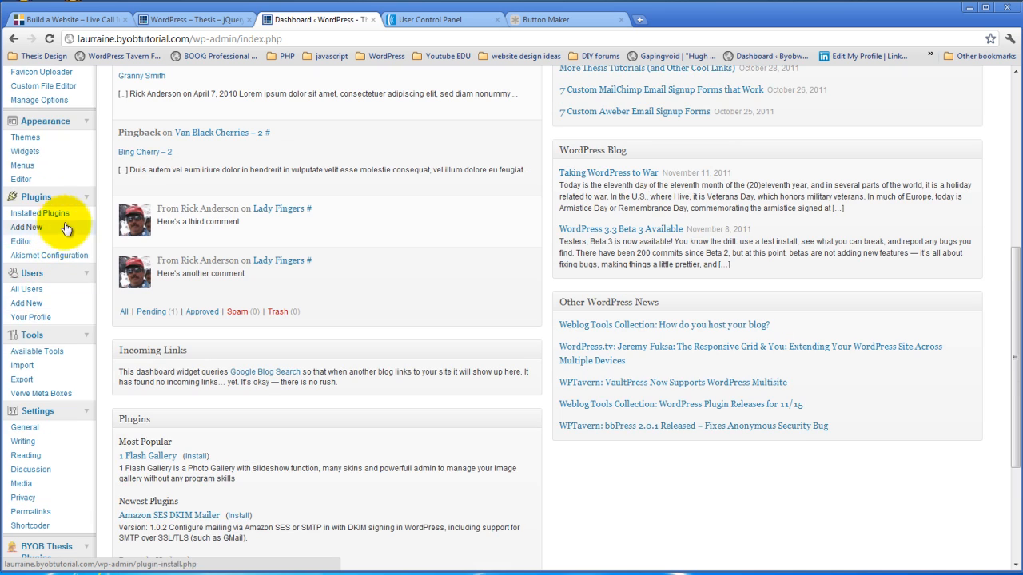
left_click(25, 227)
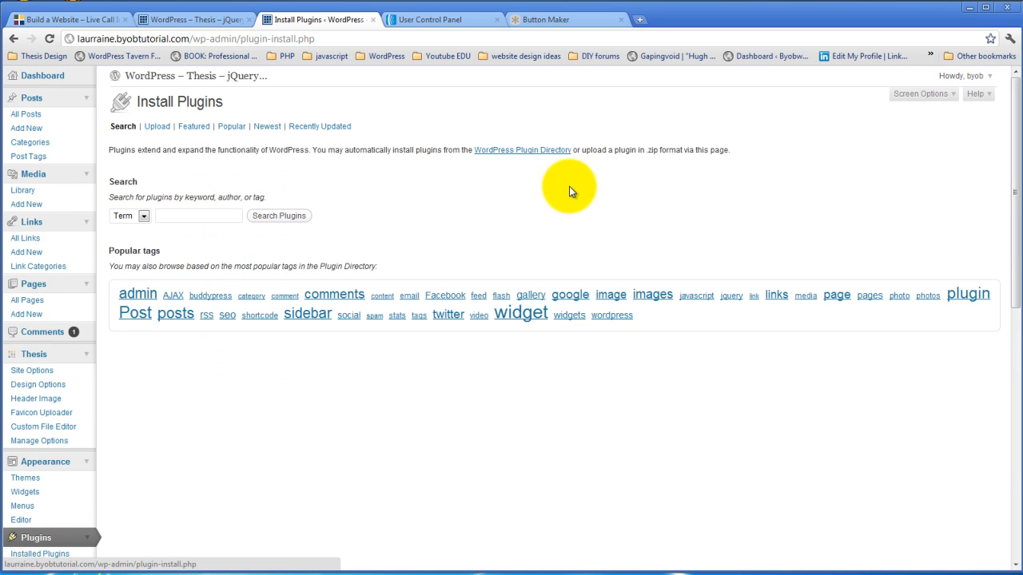
mouse_move(468, 200)
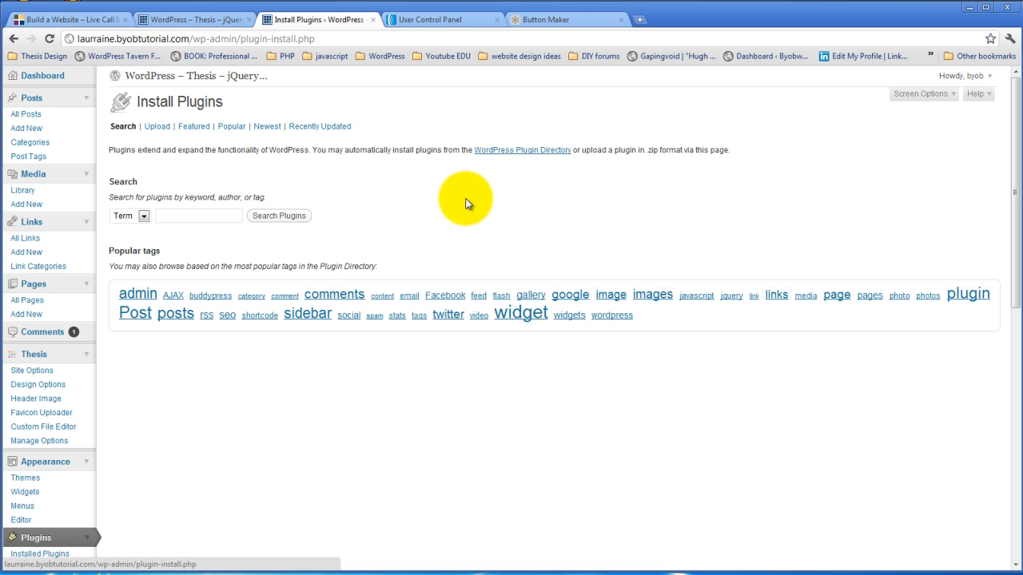
mouse_move(255, 194)
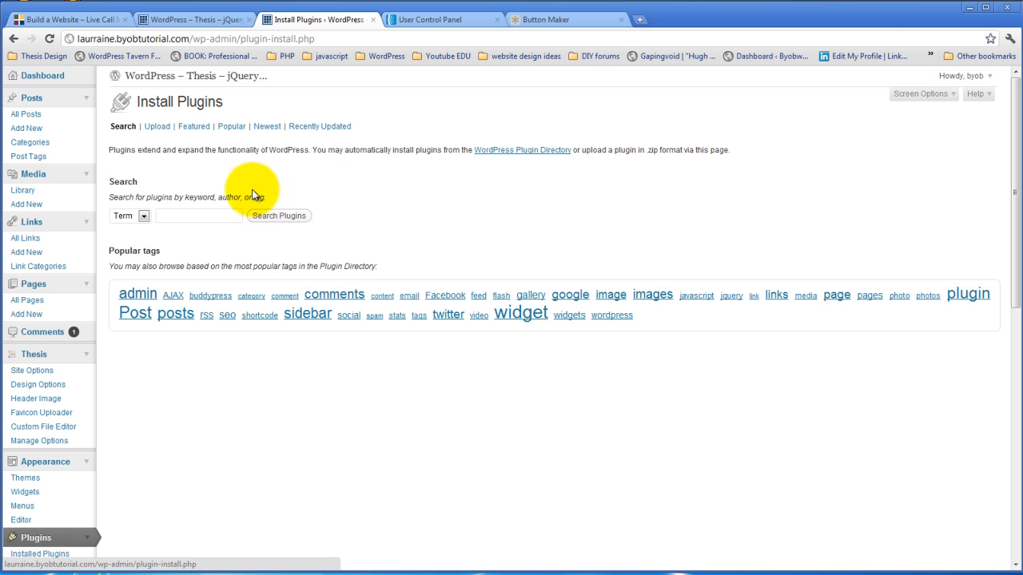
mouse_move(184, 120)
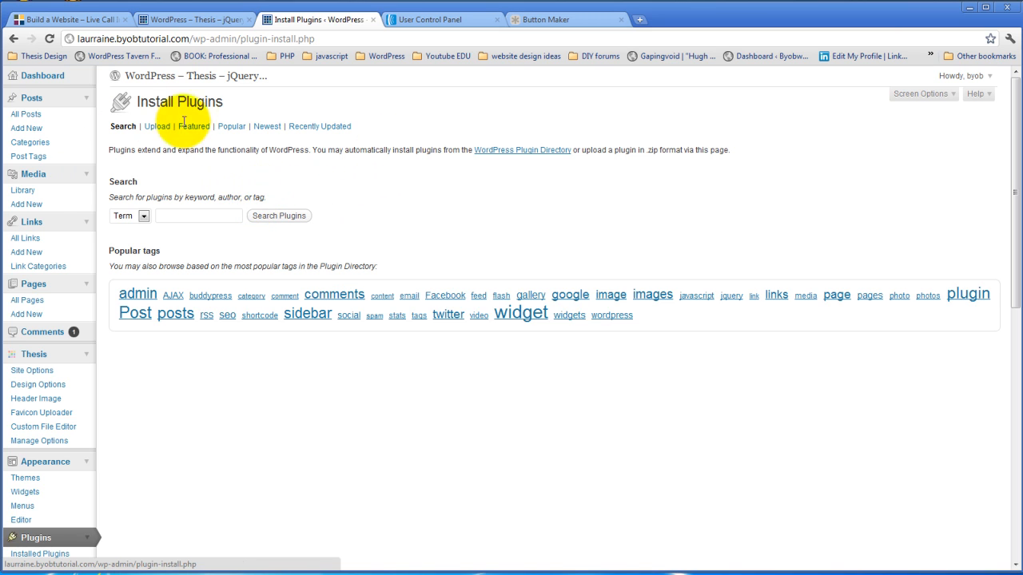
Step: Select the feature box plugin zip (…box-1.2.zip) from byobwebsite > Plugins for upload
left_click(157, 126)
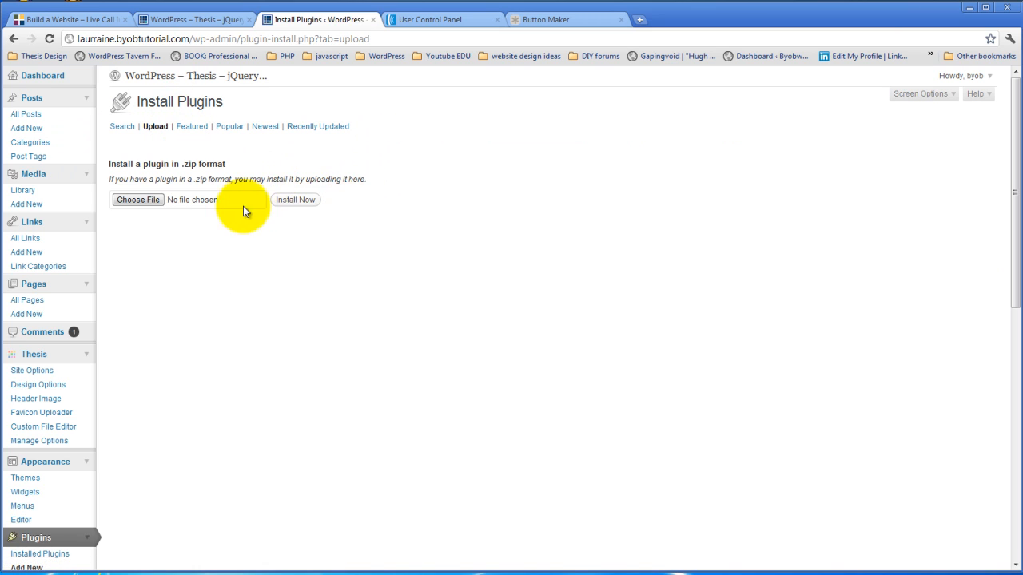
left_click(137, 199)
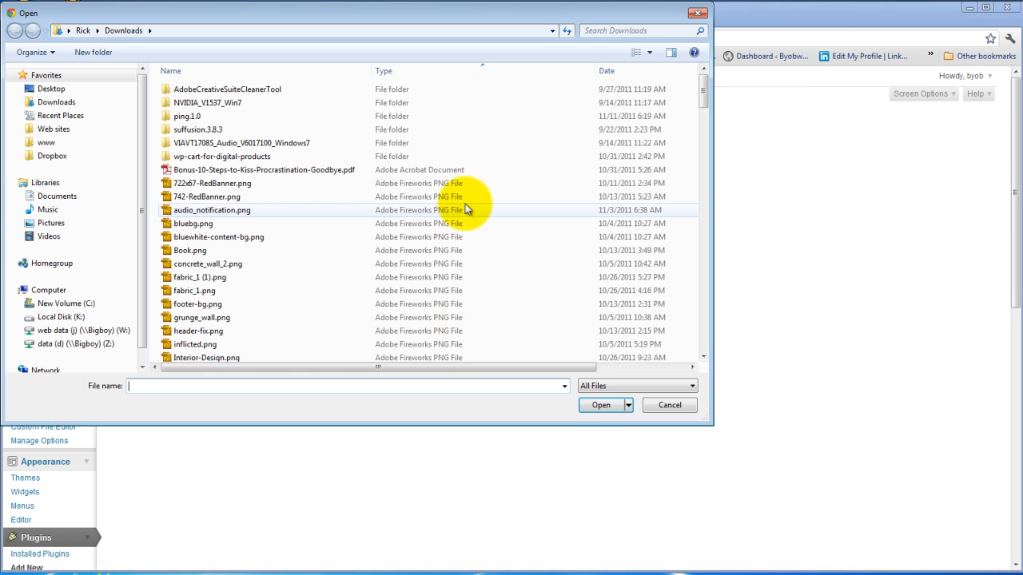
left_click(54, 128)
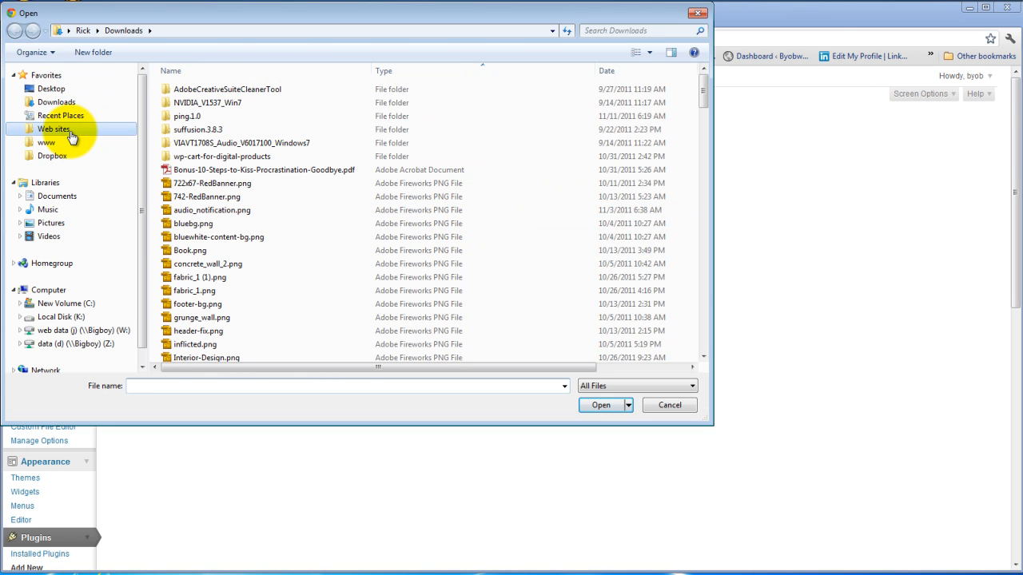
double_click(54, 129)
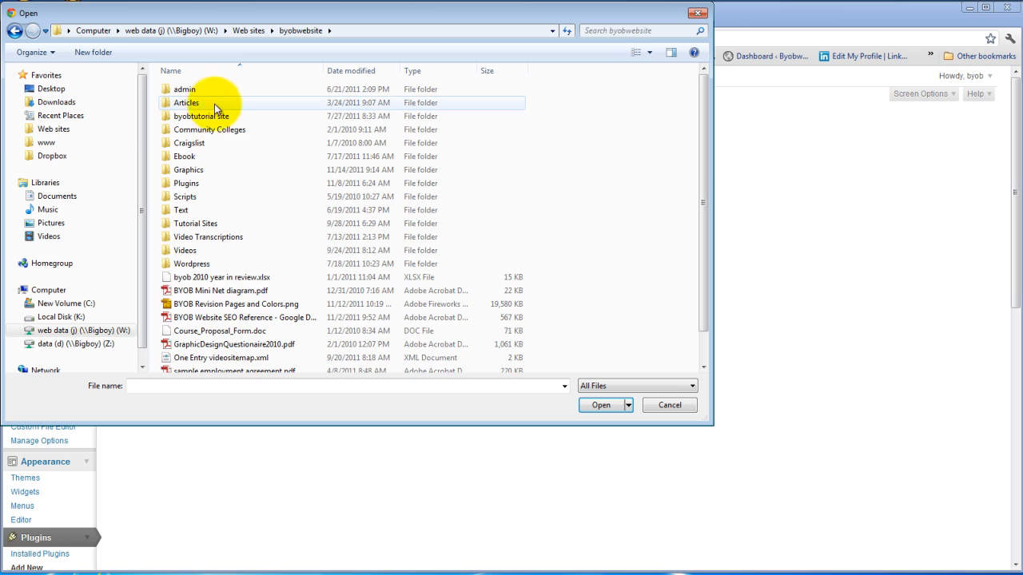
left_click(201, 116)
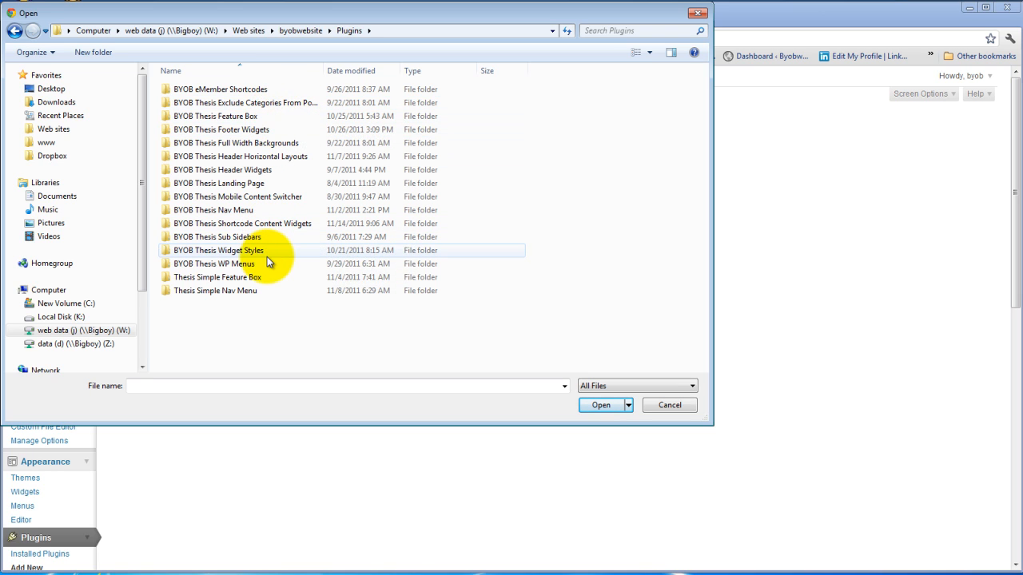
double_click(217, 277)
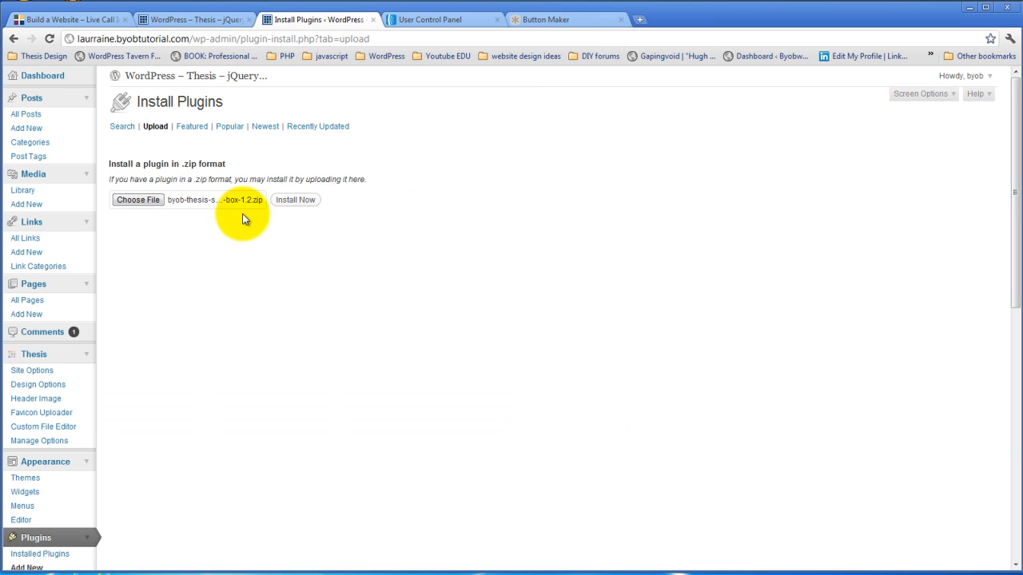
Step: Install the uploaded zip and activate the BYOB Thesis Simple Feature Box plugin
left_click(295, 200)
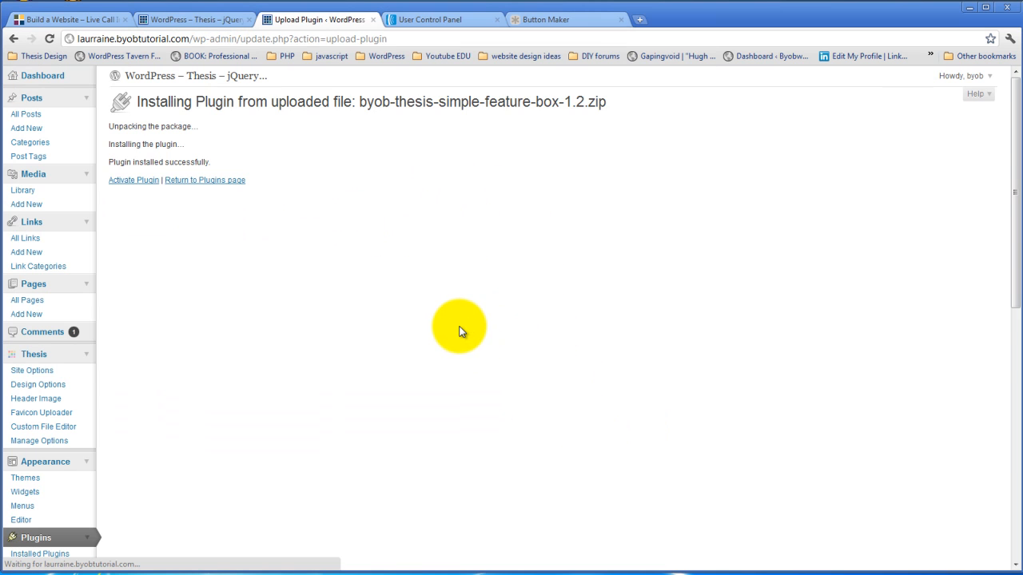
left_click(133, 180)
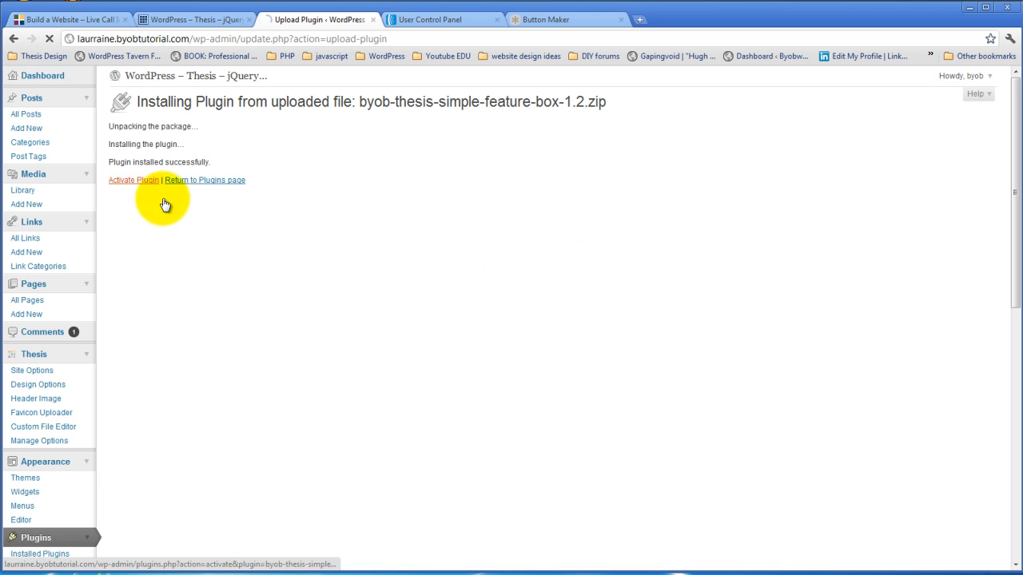
left_click(132, 180)
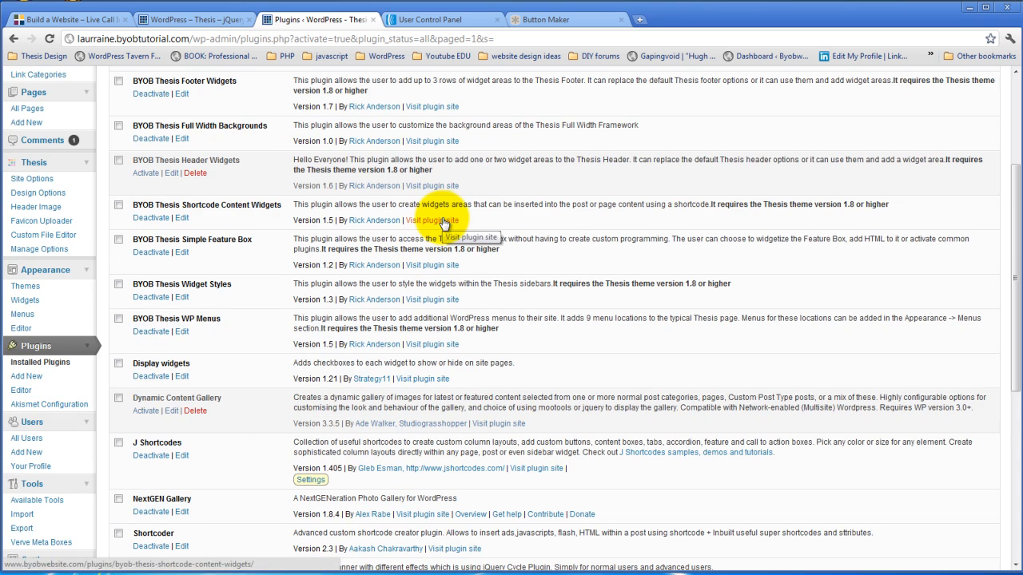
scroll("down", 3)
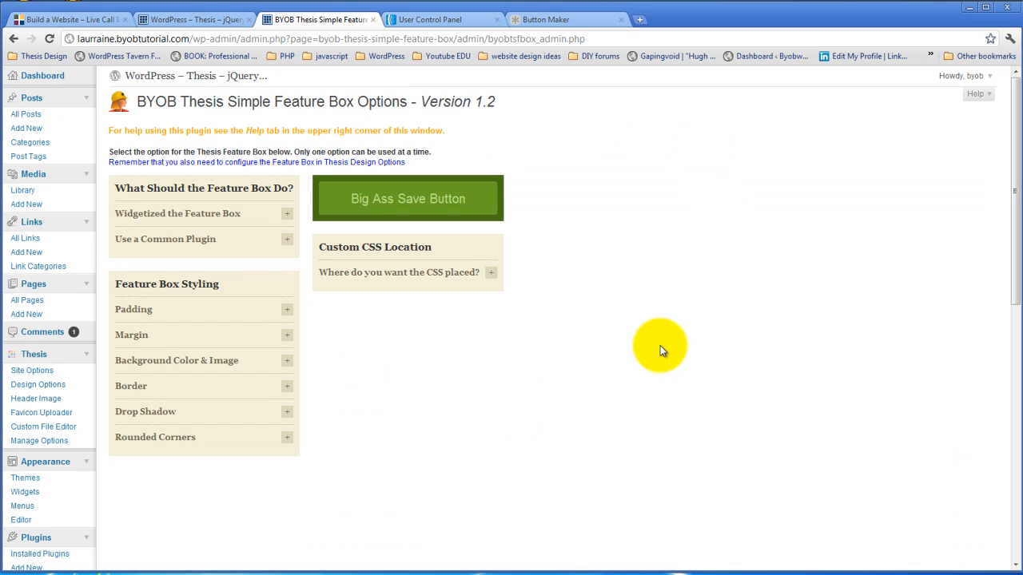
mouse_move(257, 215)
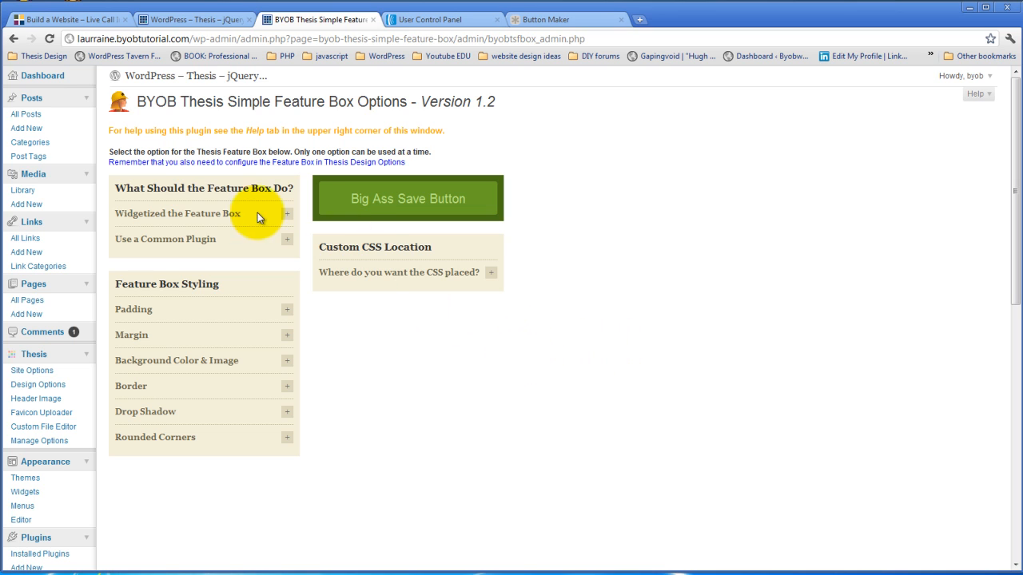
mouse_move(247, 192)
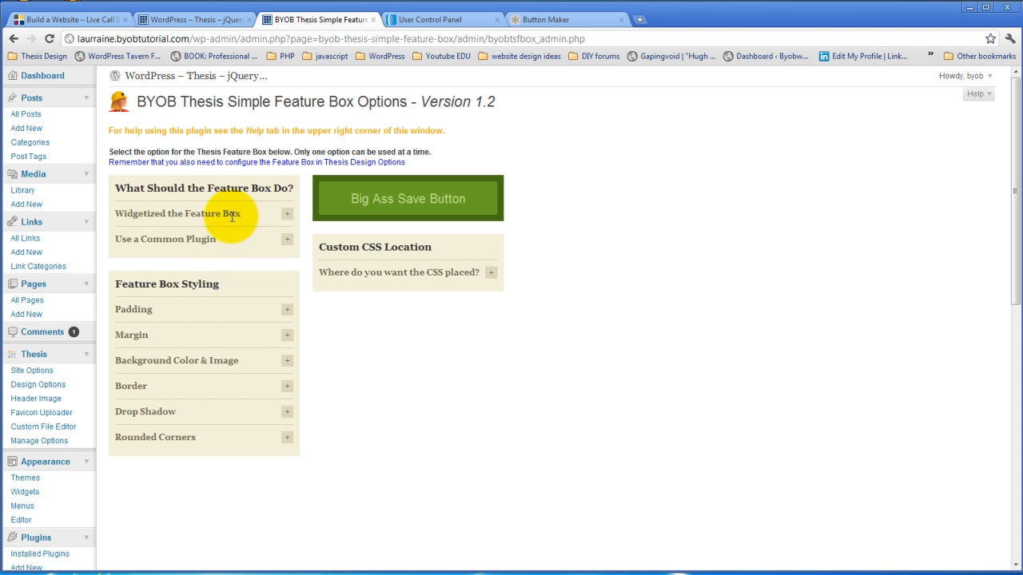
mouse_move(204, 239)
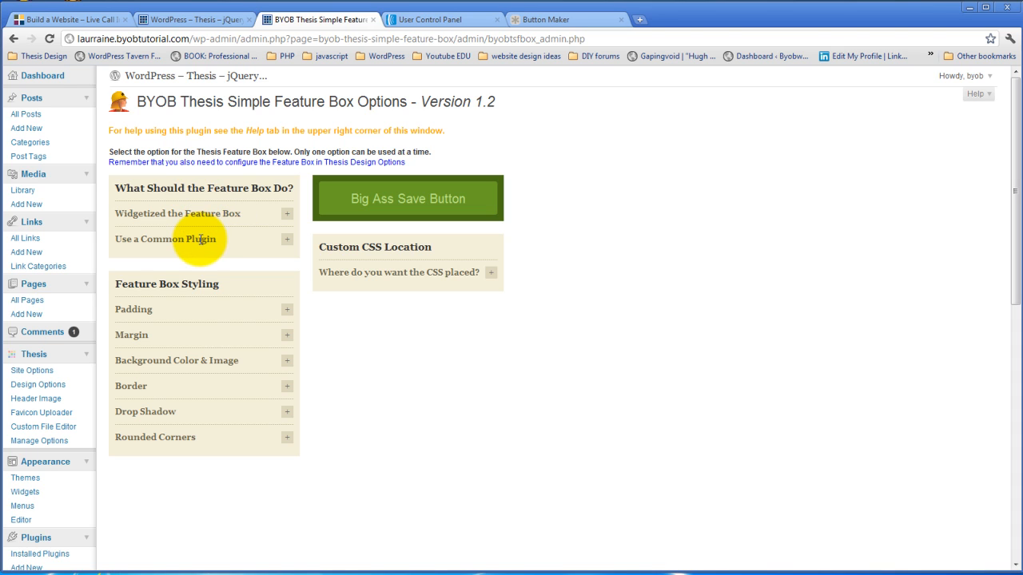
mouse_move(222, 272)
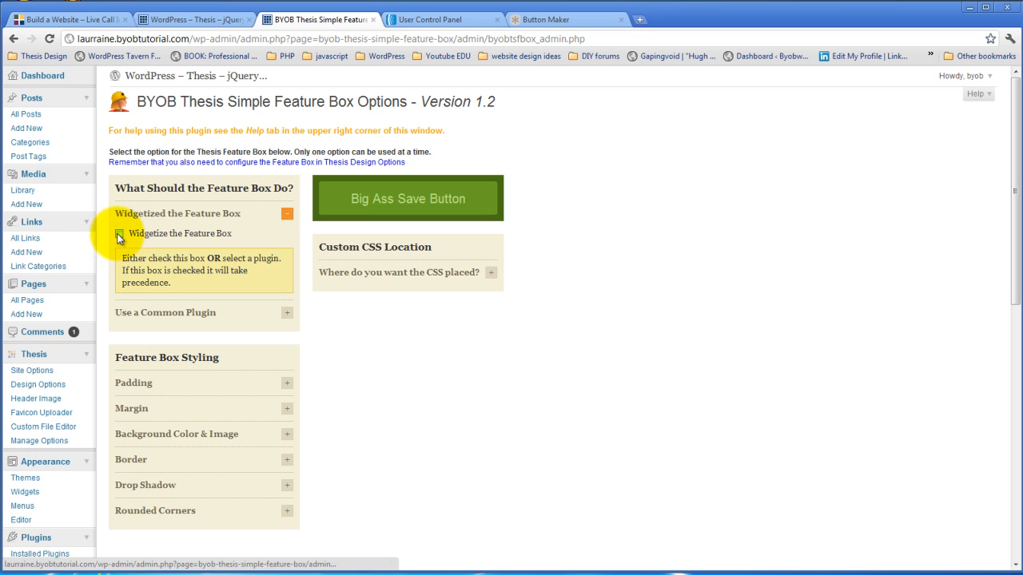
Step: Enable 'Widgetize the Feature Box' and save with the Big Ass Save Button
left_click(119, 232)
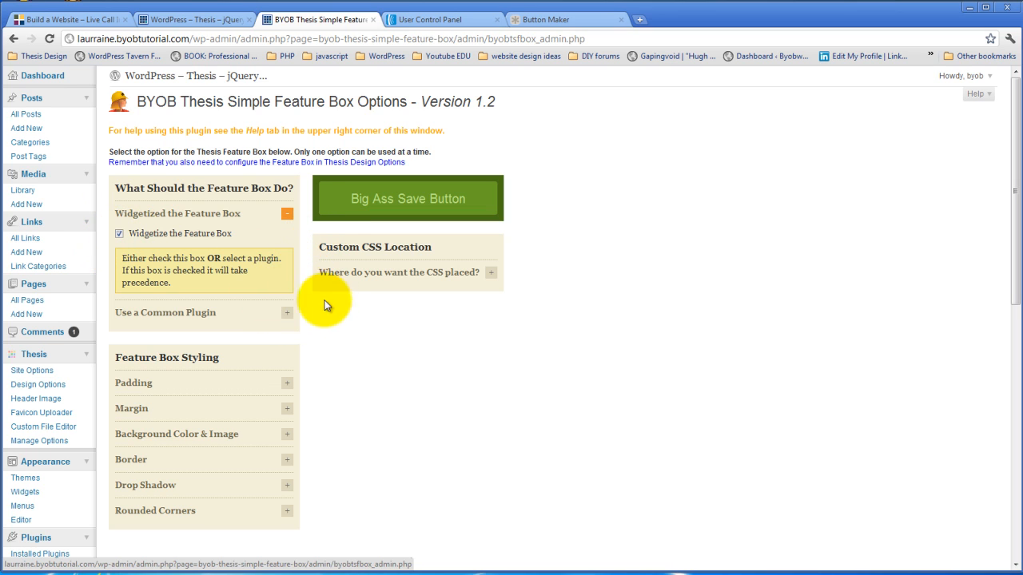
mouse_move(250, 282)
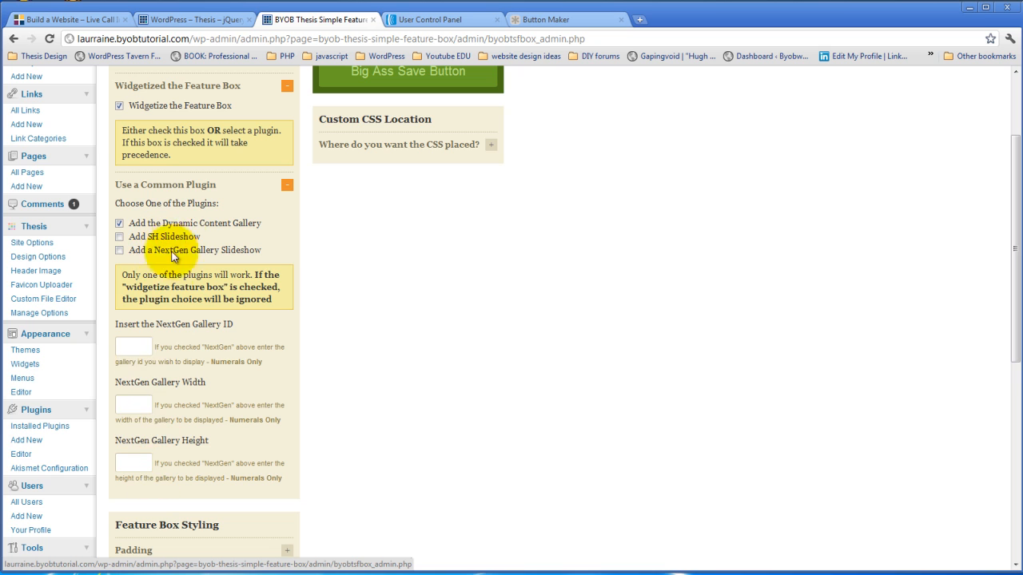
scroll("up", 3)
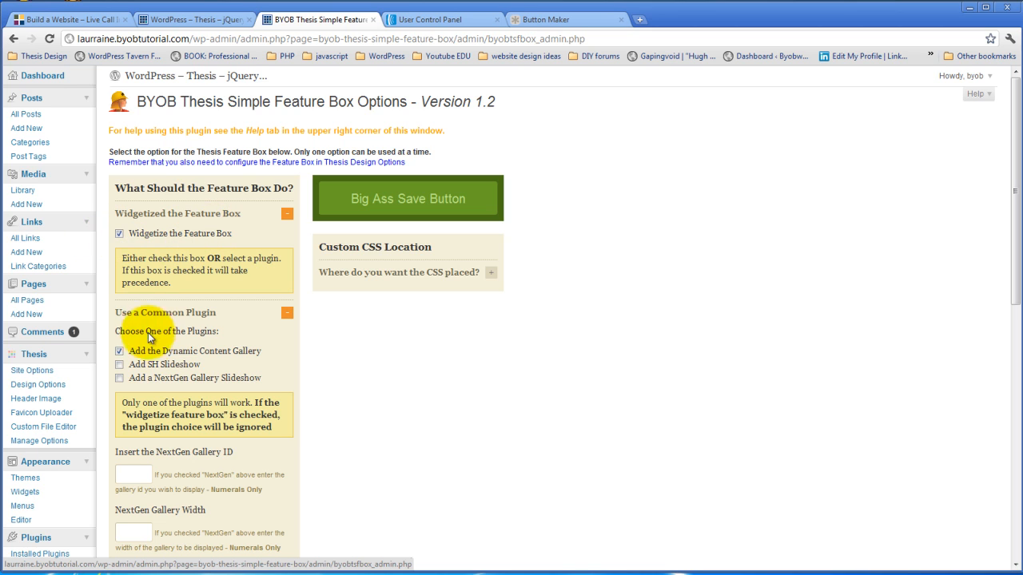
mouse_move(120, 233)
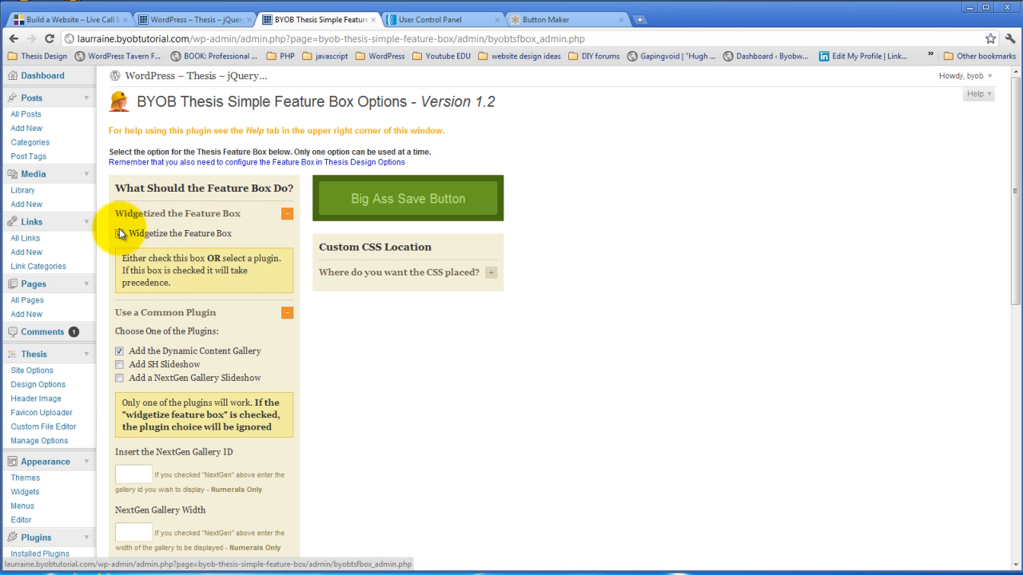
left_click(119, 234)
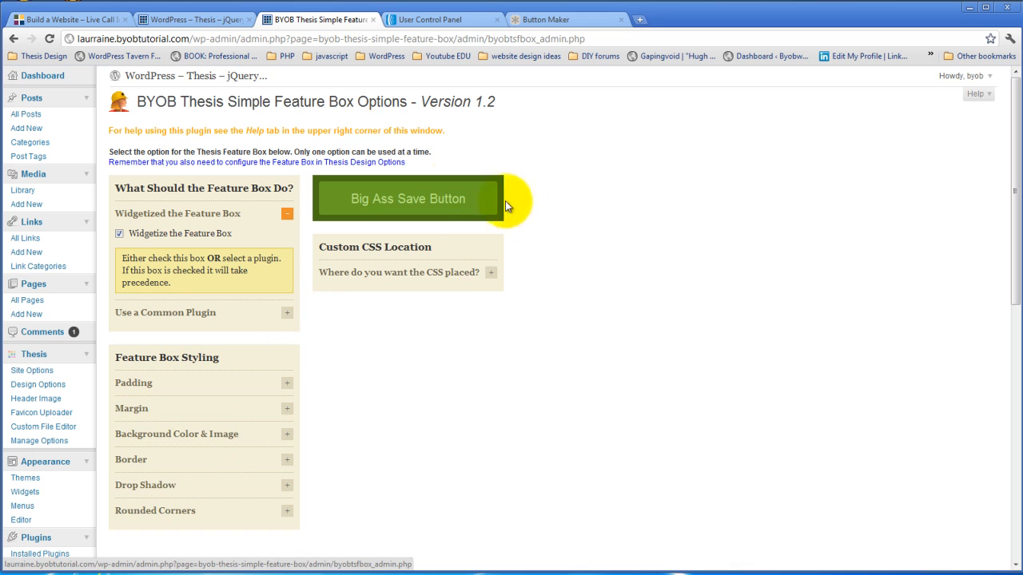
left_click(408, 199)
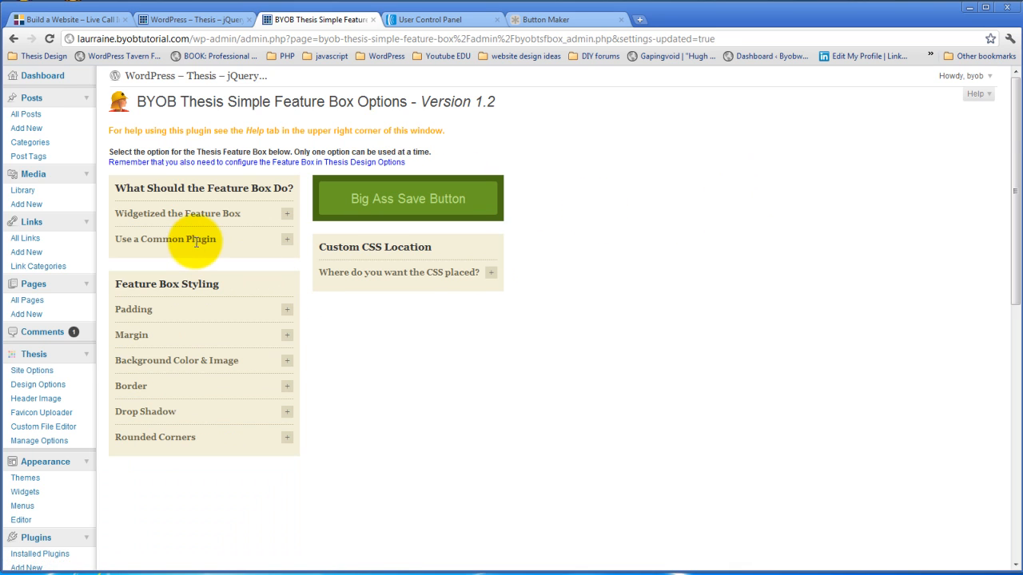
mouse_move(232, 216)
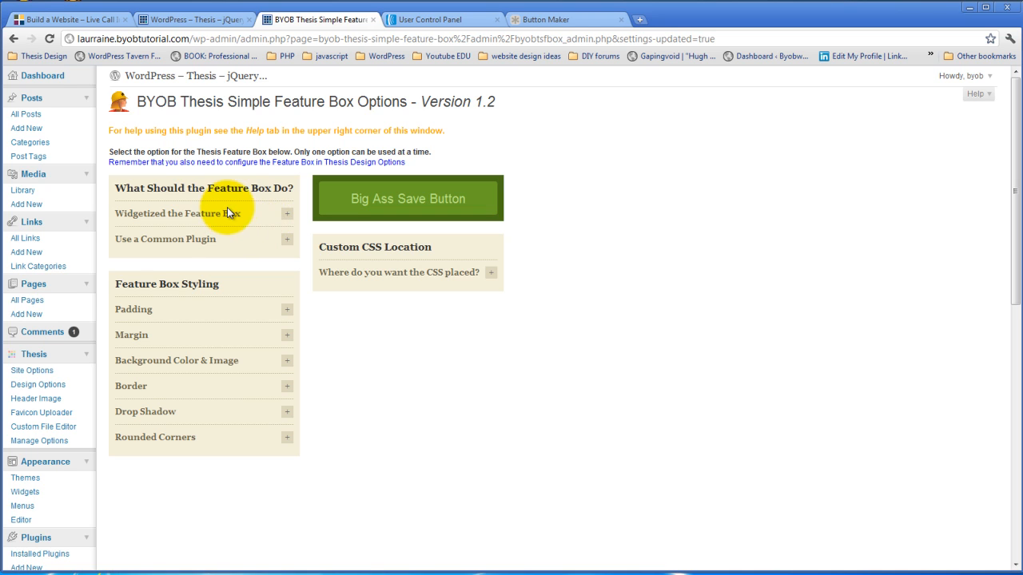
mouse_move(299, 229)
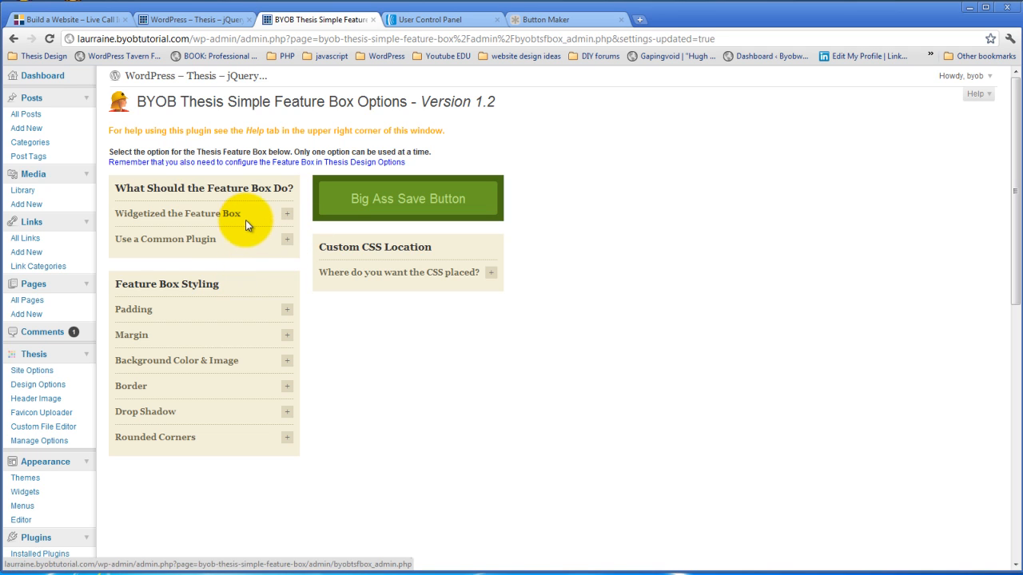
mouse_move(257, 216)
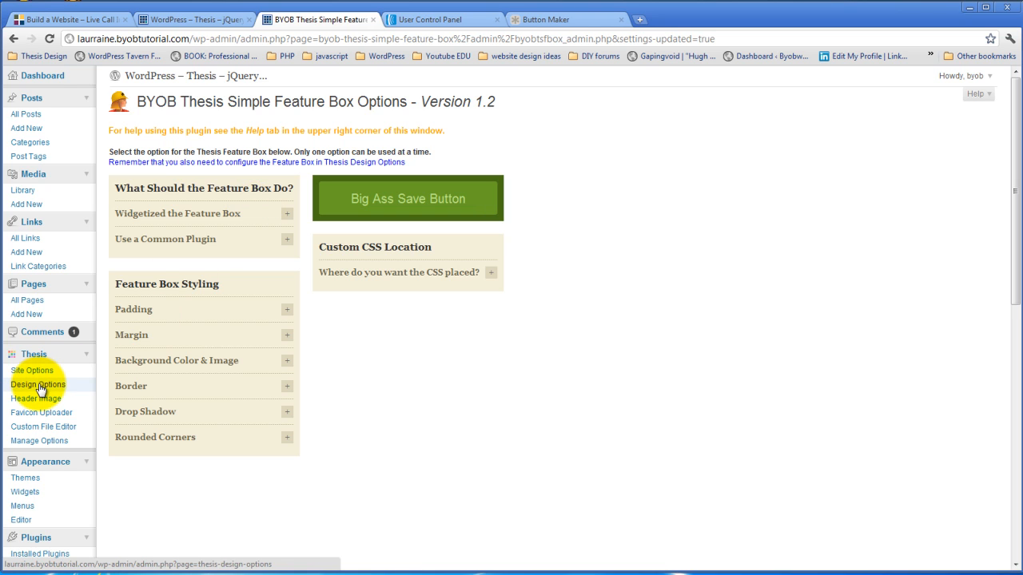
Step: In Thesis Design Options, set the feature box placement to the content column
left_click(37, 384)
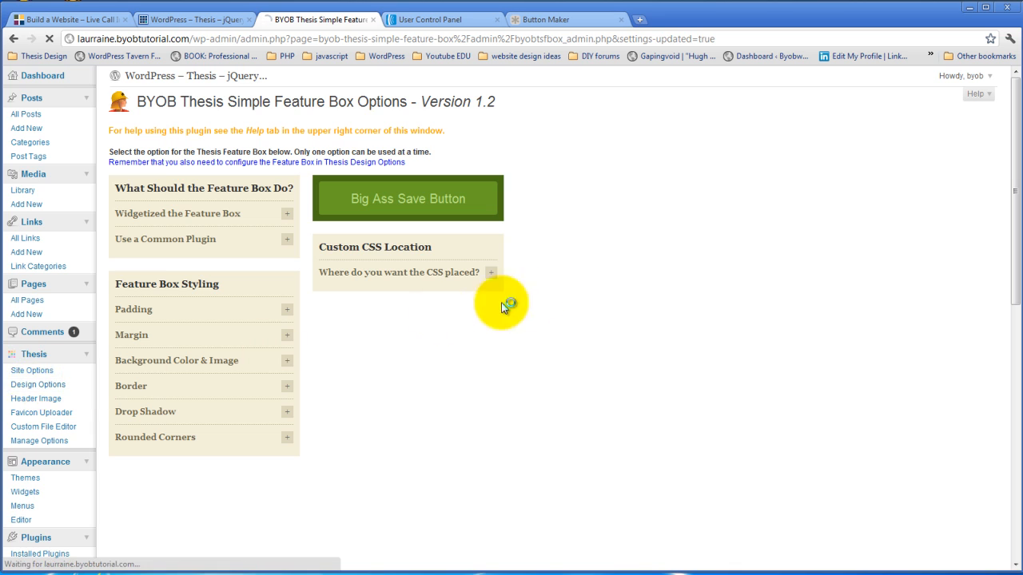
left_click(37, 384)
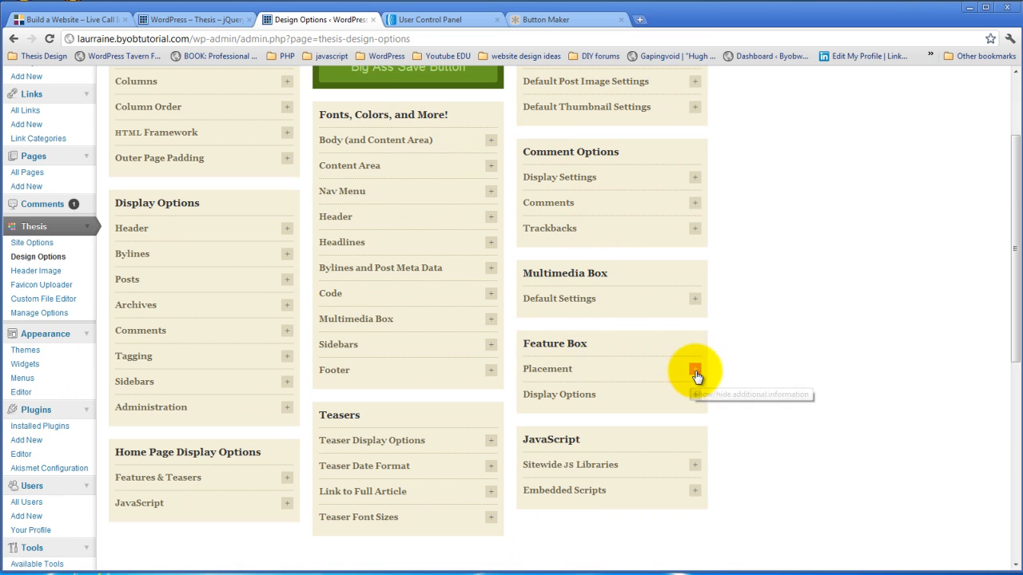
left_click(694, 369)
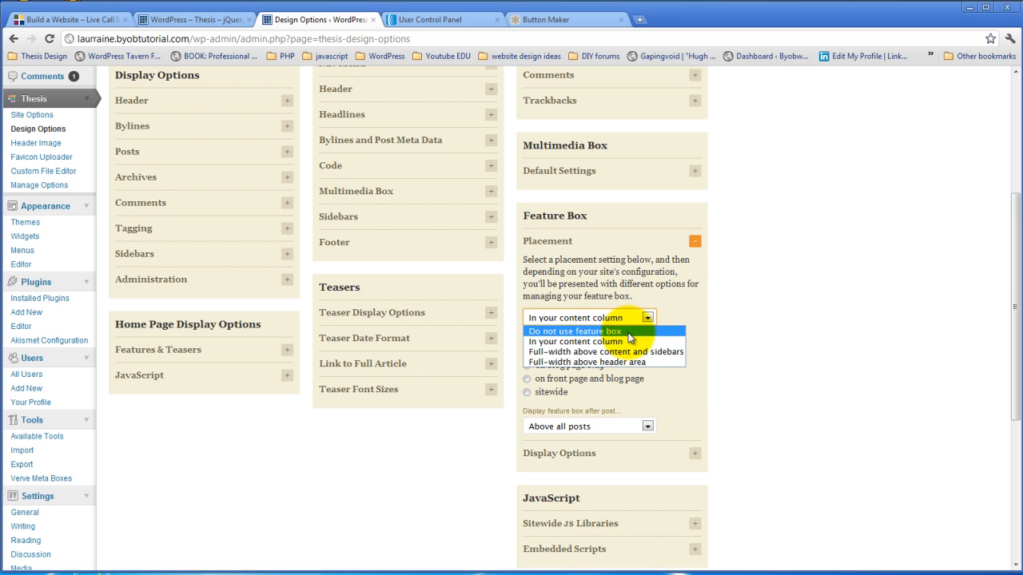
left_click(574, 331)
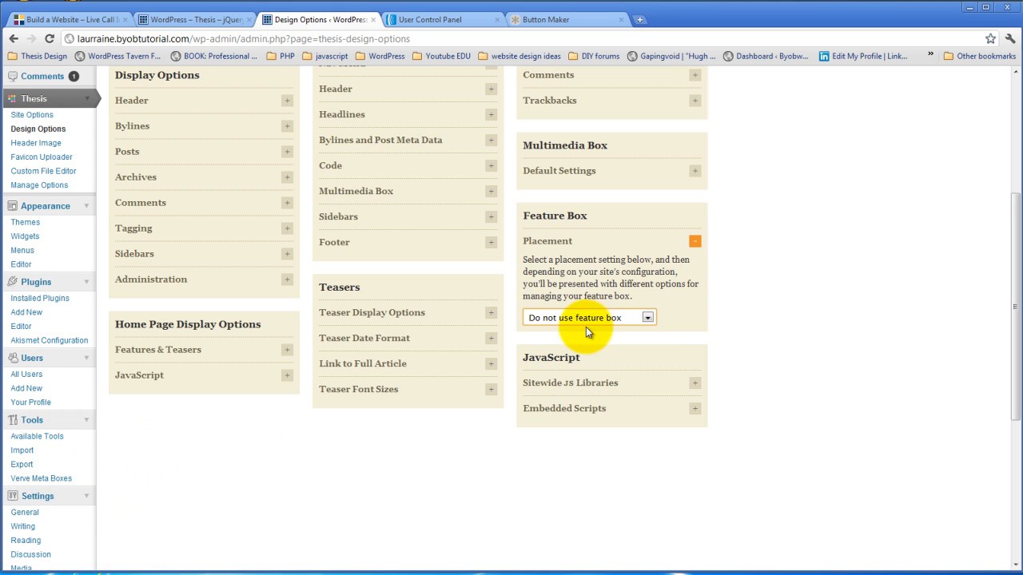
left_click(588, 317)
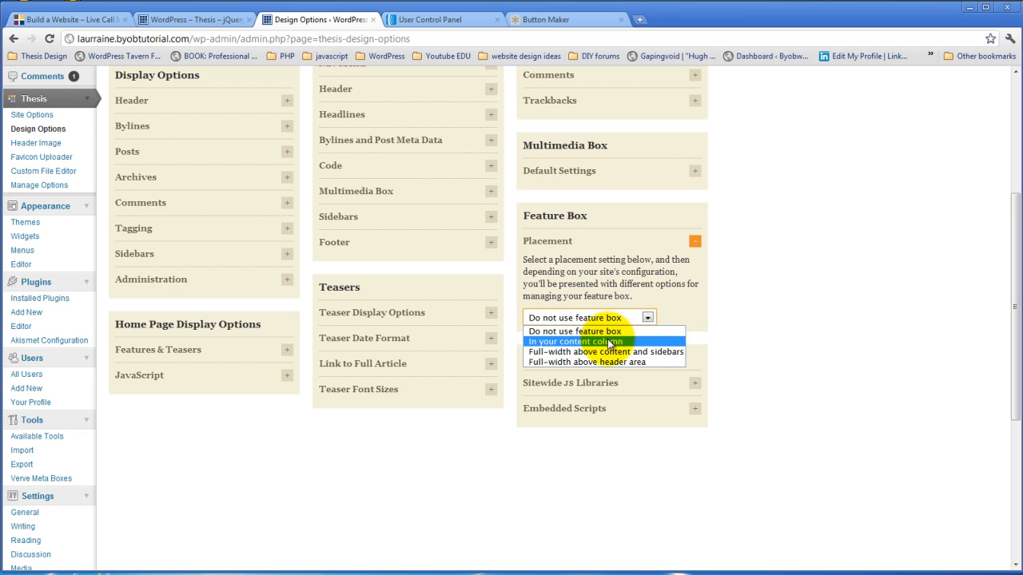
left_click(583, 341)
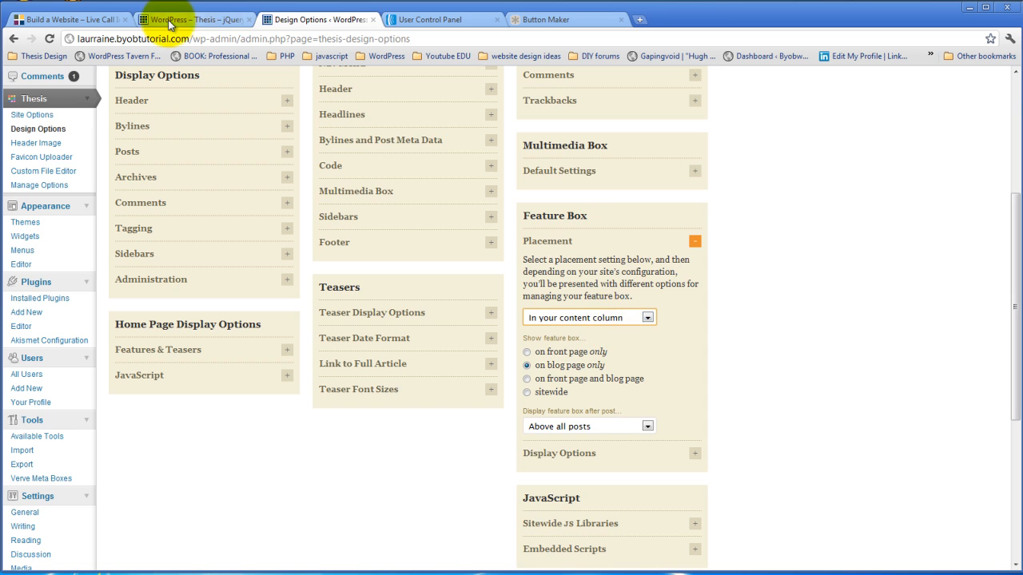
Step: Check the blog, try full-width placement, then restore content column on blog page only
left_click(192, 19)
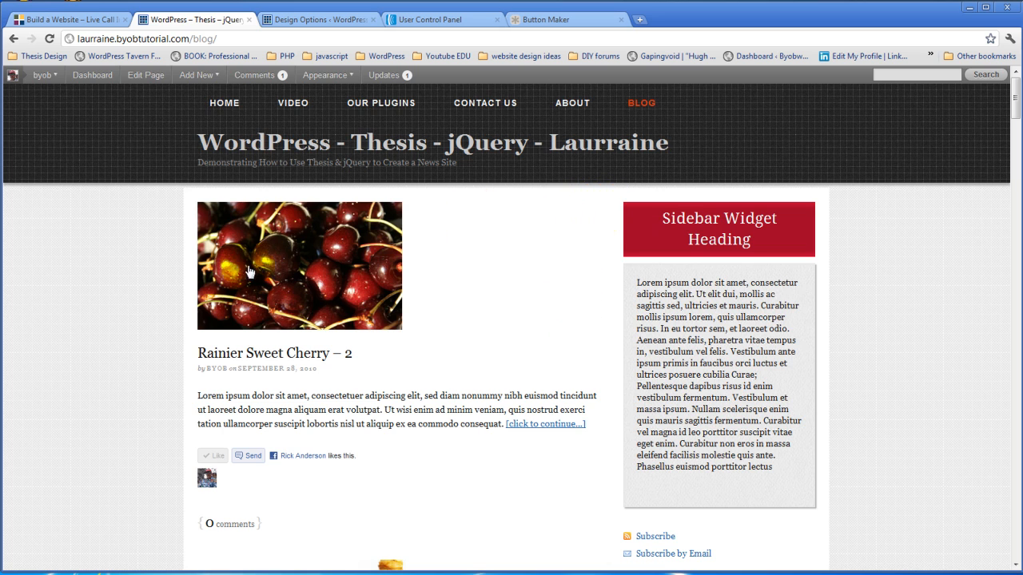
mouse_move(566, 218)
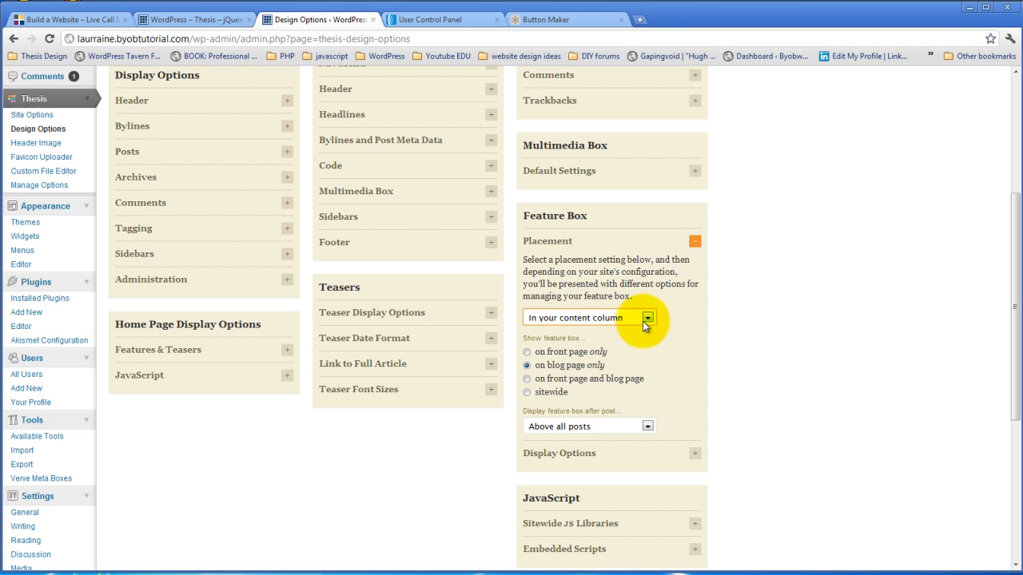
left_click(587, 317)
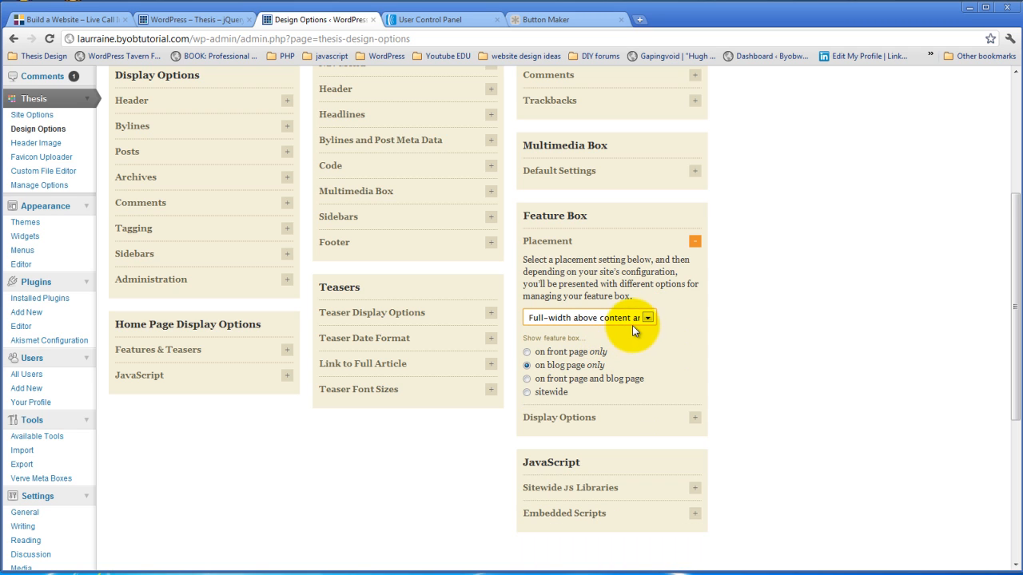
mouse_move(472, 52)
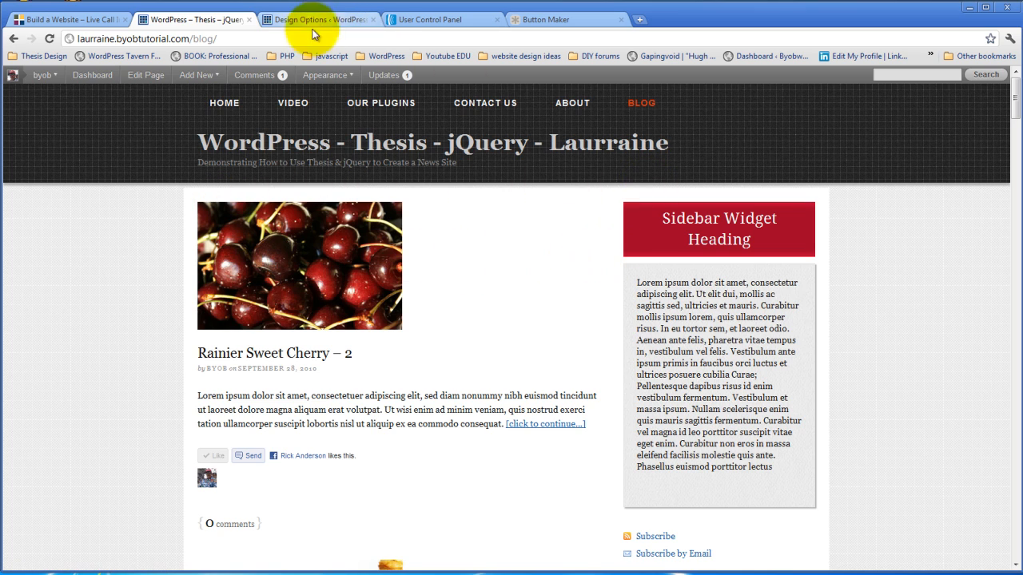
mouse_move(206, 104)
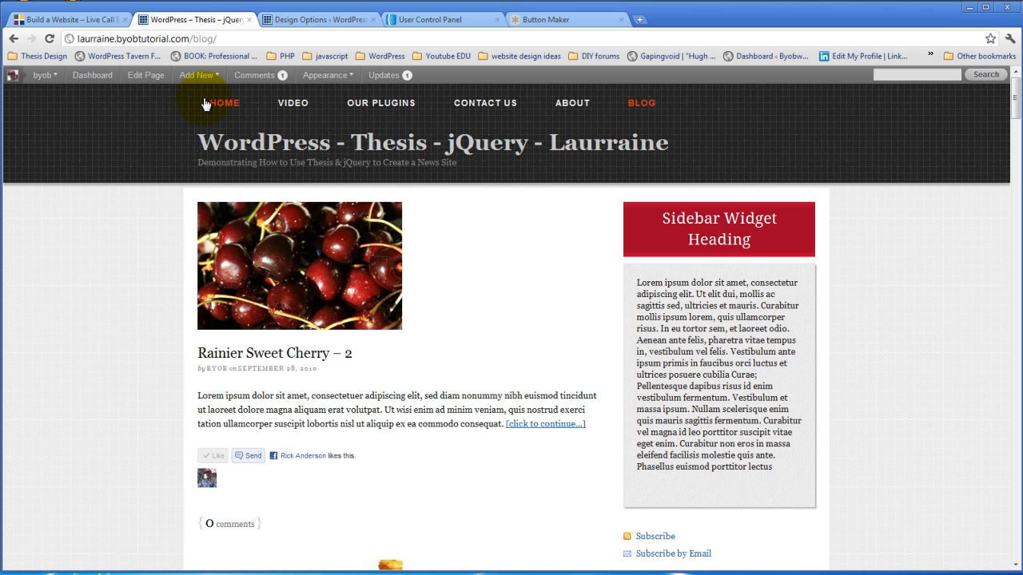
mouse_move(305, 39)
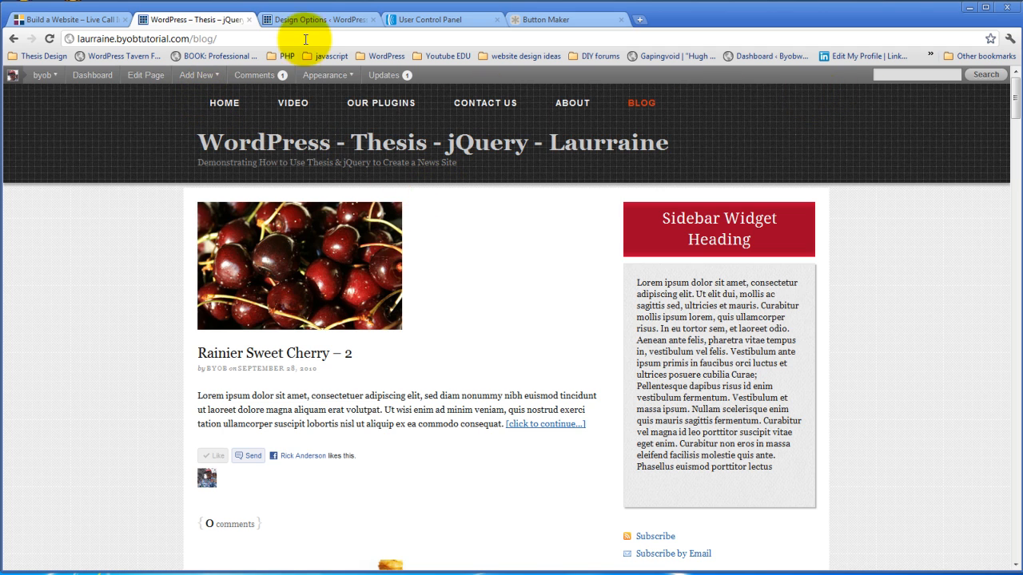
left_click(318, 19)
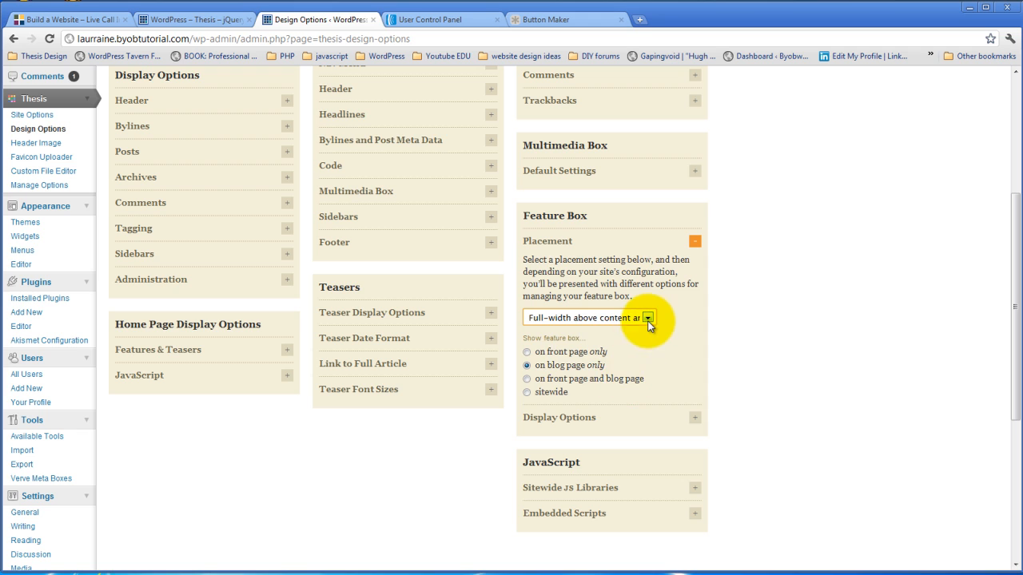
left_click(648, 317)
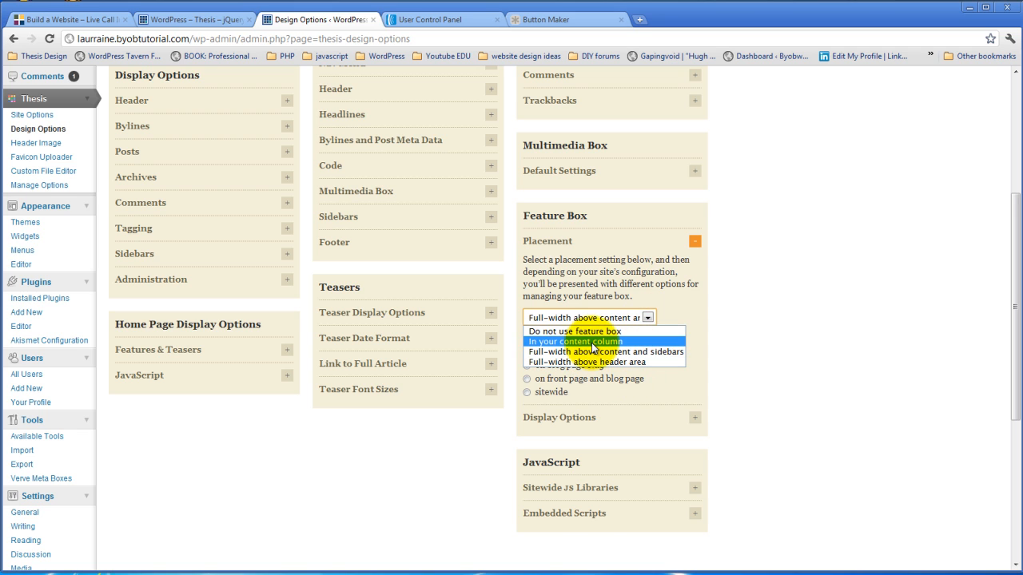
left_click(574, 341)
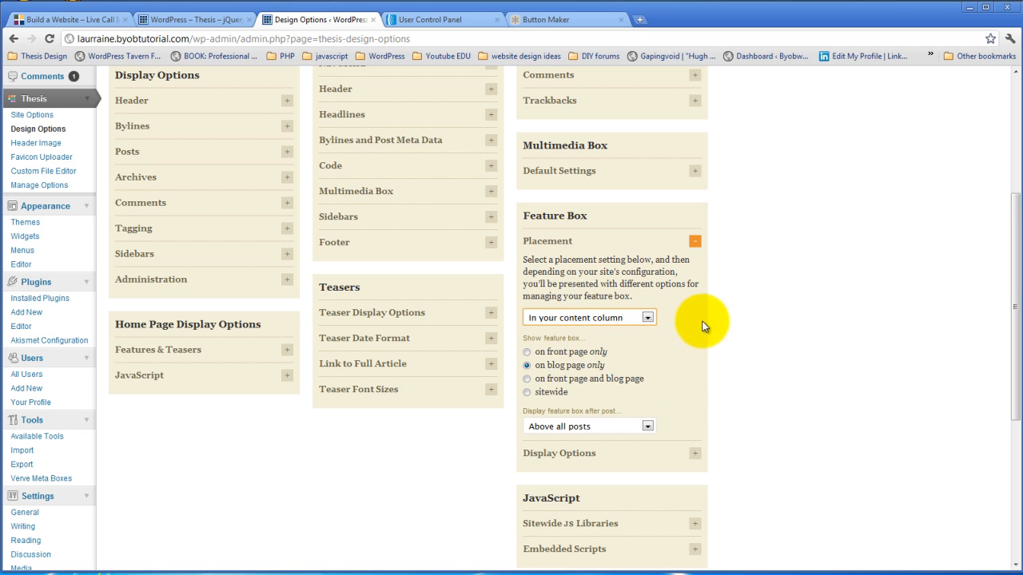
mouse_move(610, 326)
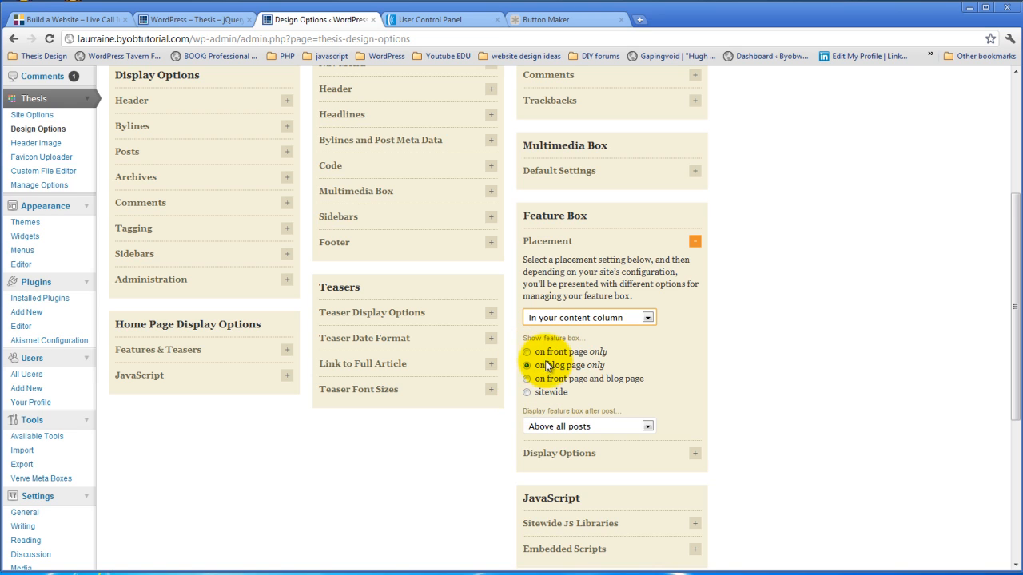
left_click(526, 365)
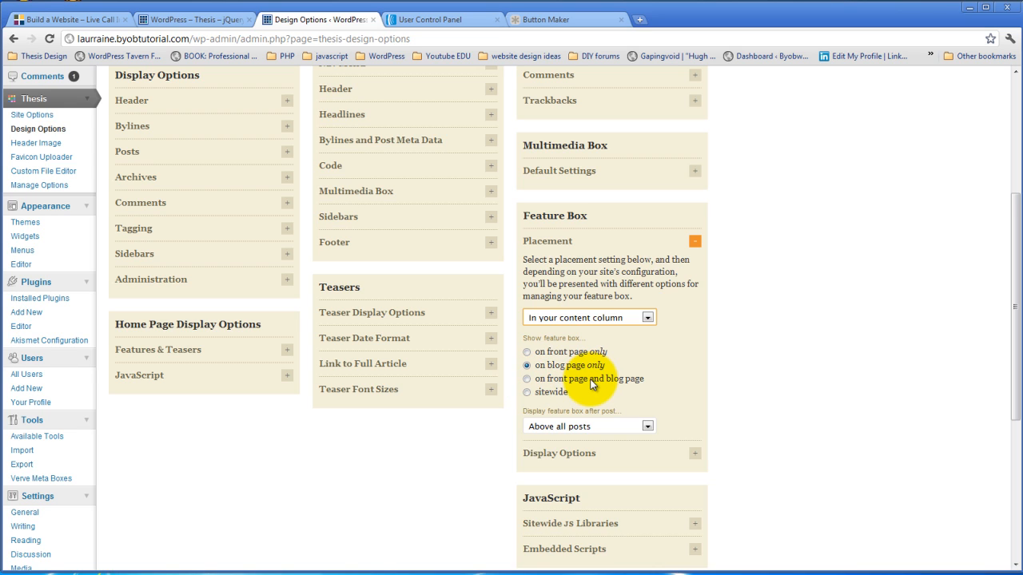
mouse_move(560, 393)
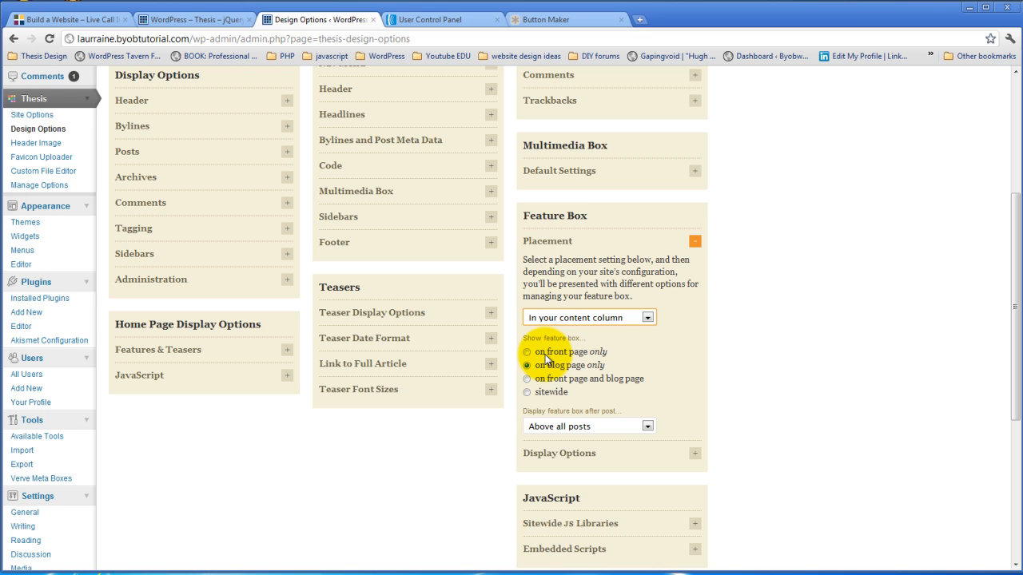
left_click(526, 365)
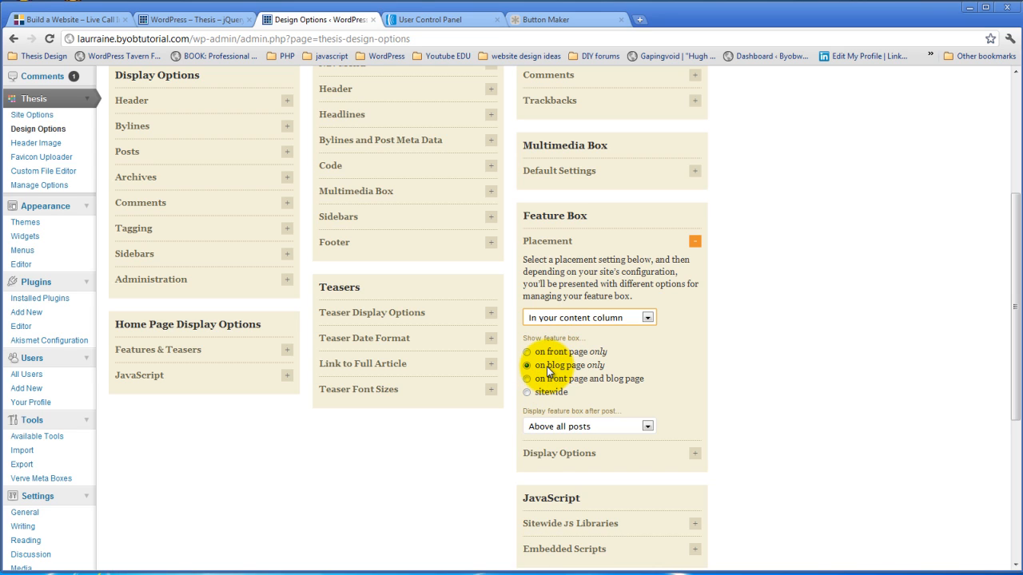
left_click(527, 365)
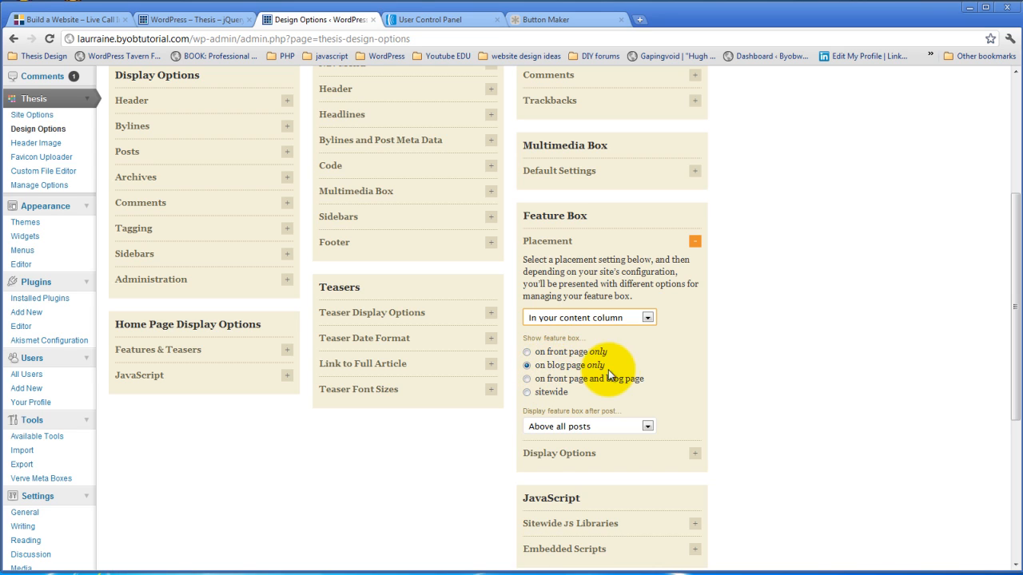
mouse_move(571, 389)
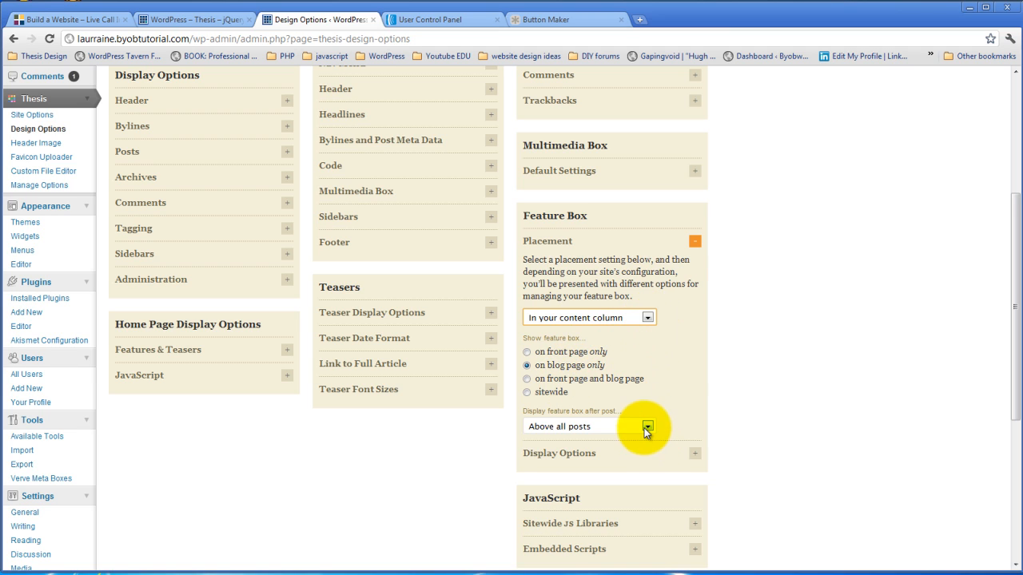
Step: Try showing the feature box after the first post, then set it above all posts
left_click(646, 426)
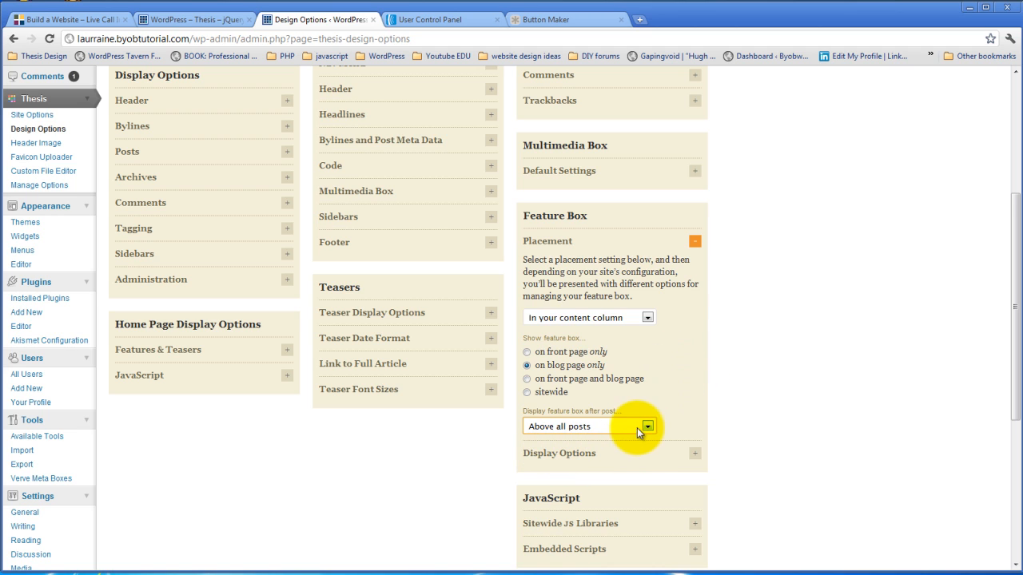
left_click(647, 426)
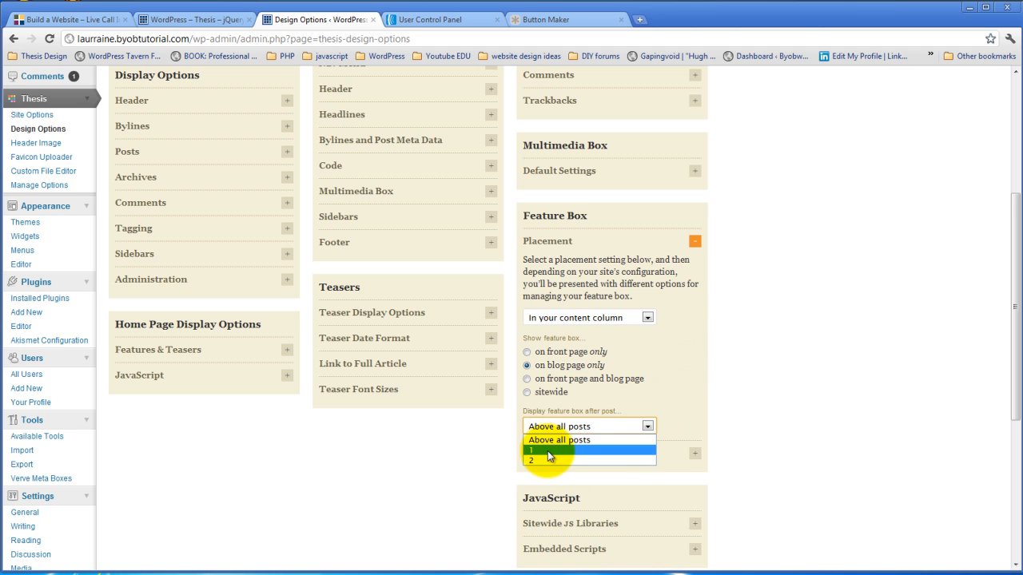
left_click(530, 450)
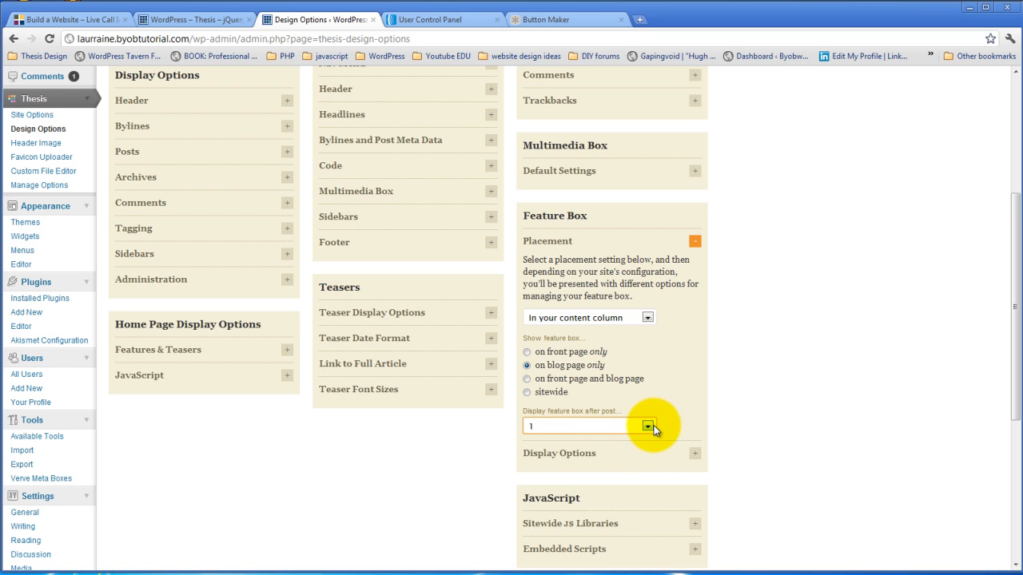
left_click(647, 426)
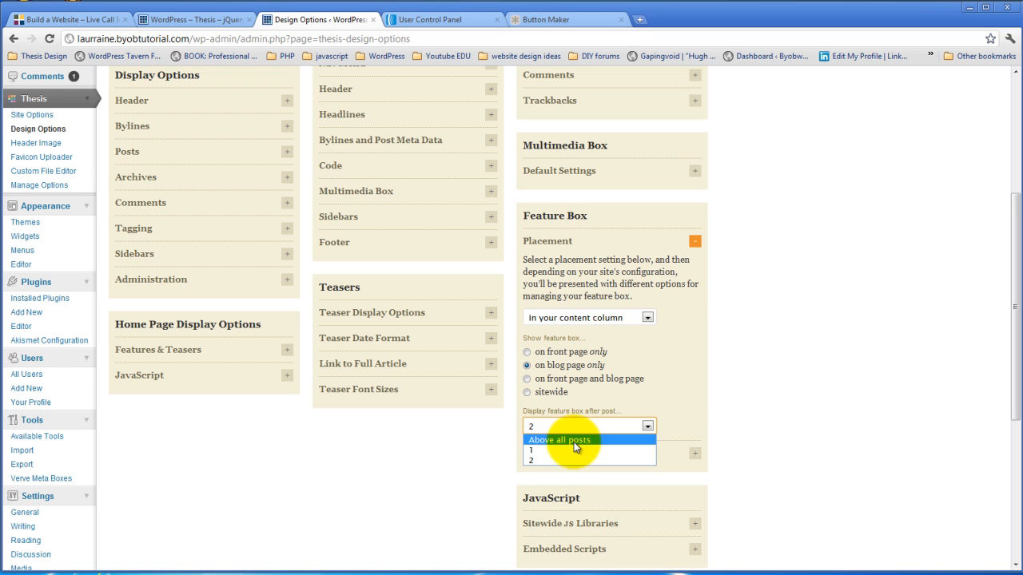
left_click(559, 439)
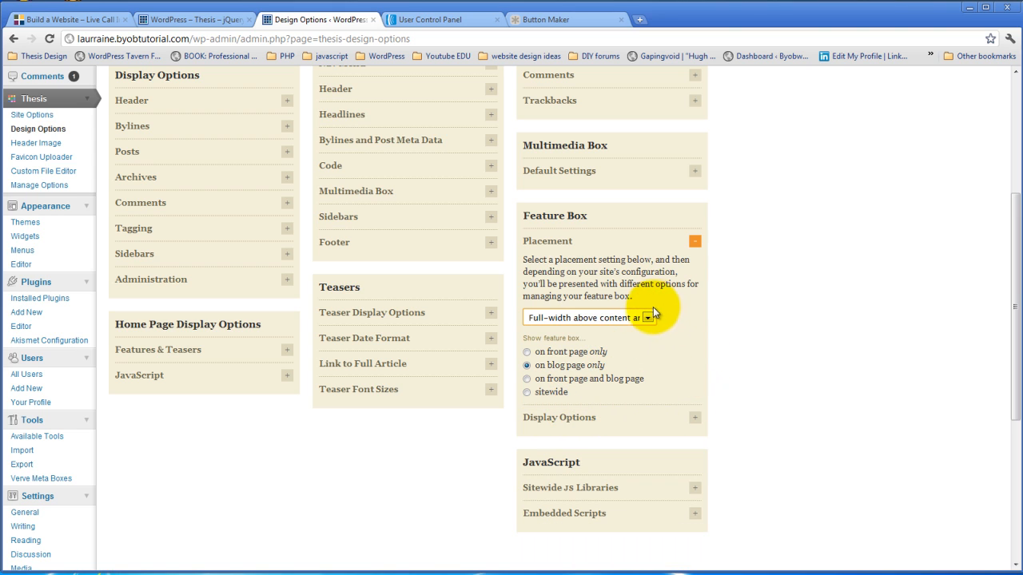
Step: Set the feature box placement back to 'In your content column'
left_click(589, 317)
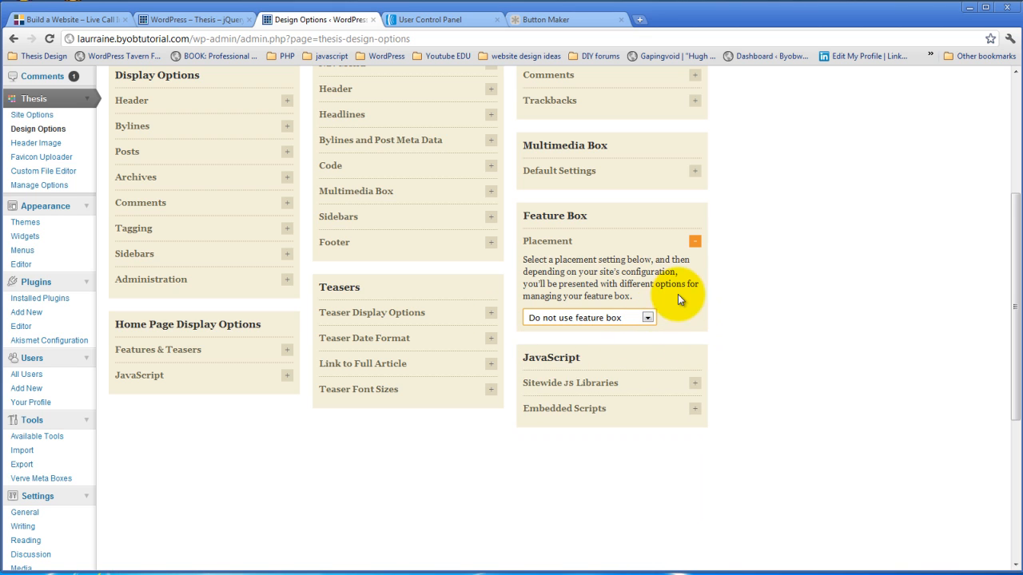
left_click(587, 317)
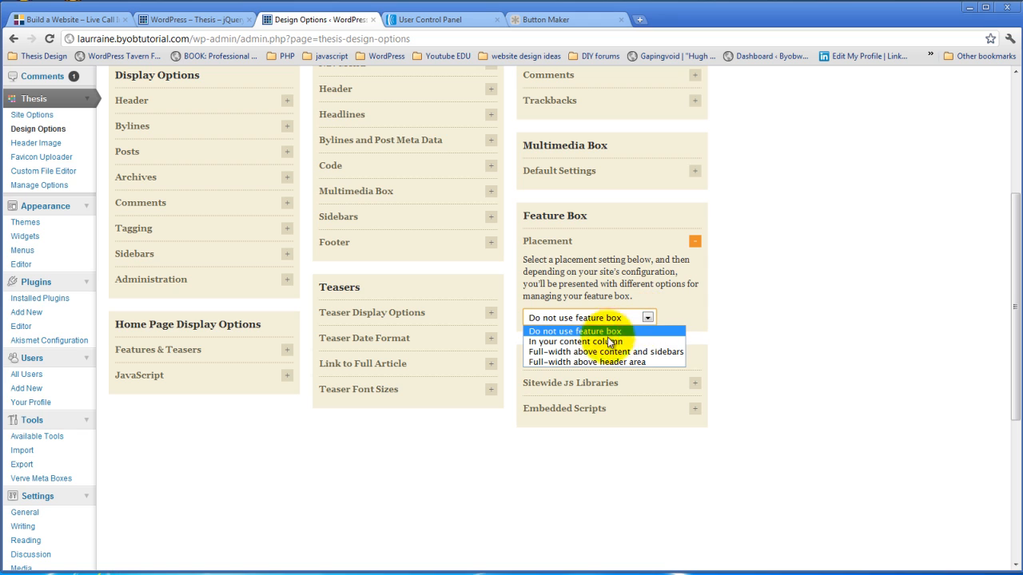
left_click(584, 341)
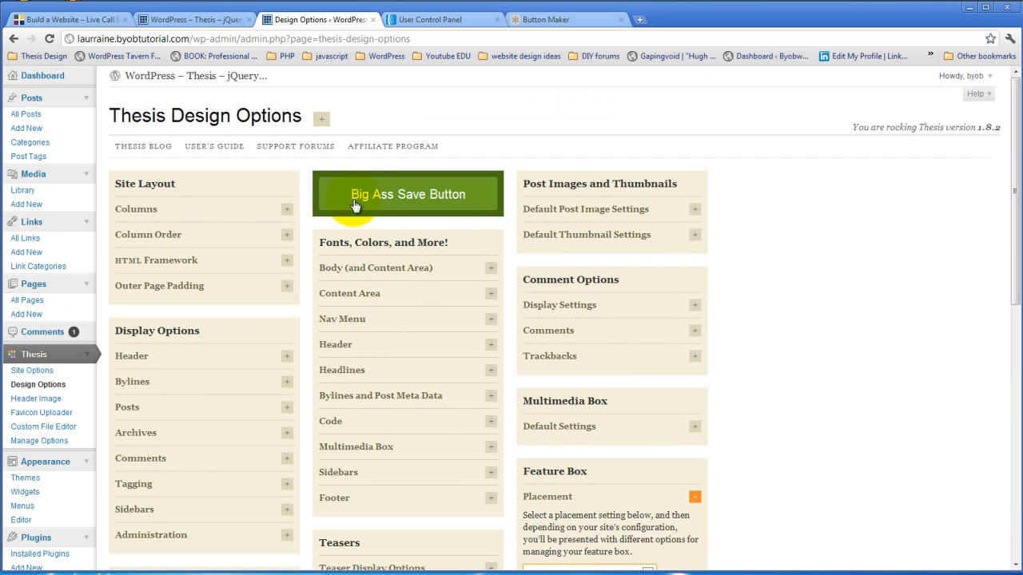
Step: Save the Design Options, view the Feature Box Widgets area on the blog, and return
left_click(407, 194)
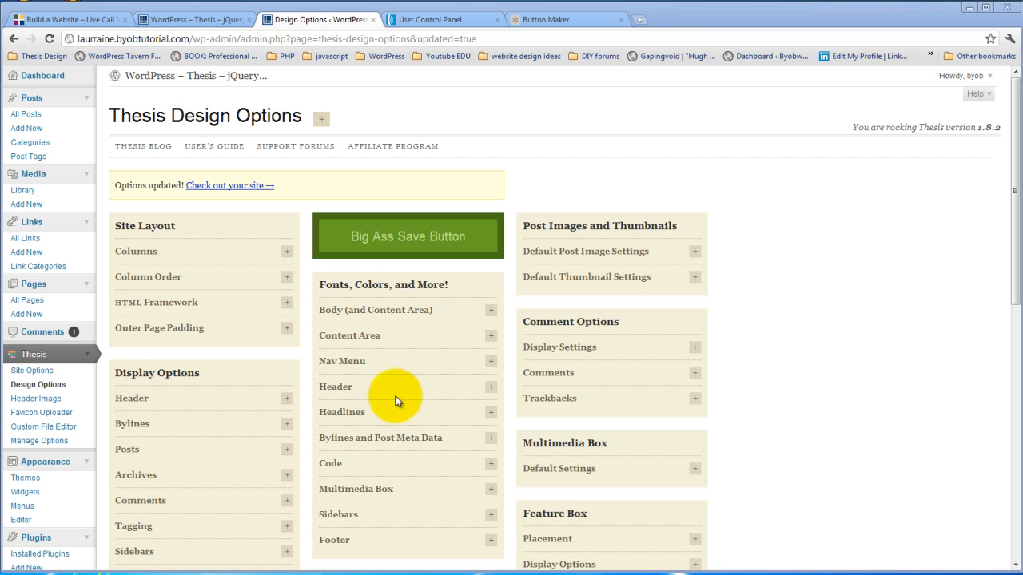
mouse_move(210, 27)
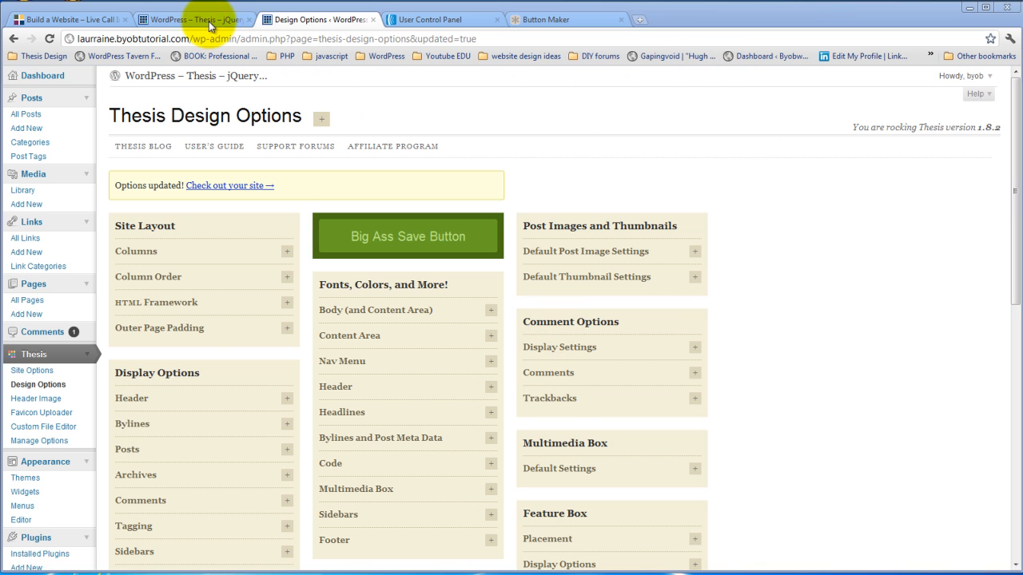
left_click(191, 19)
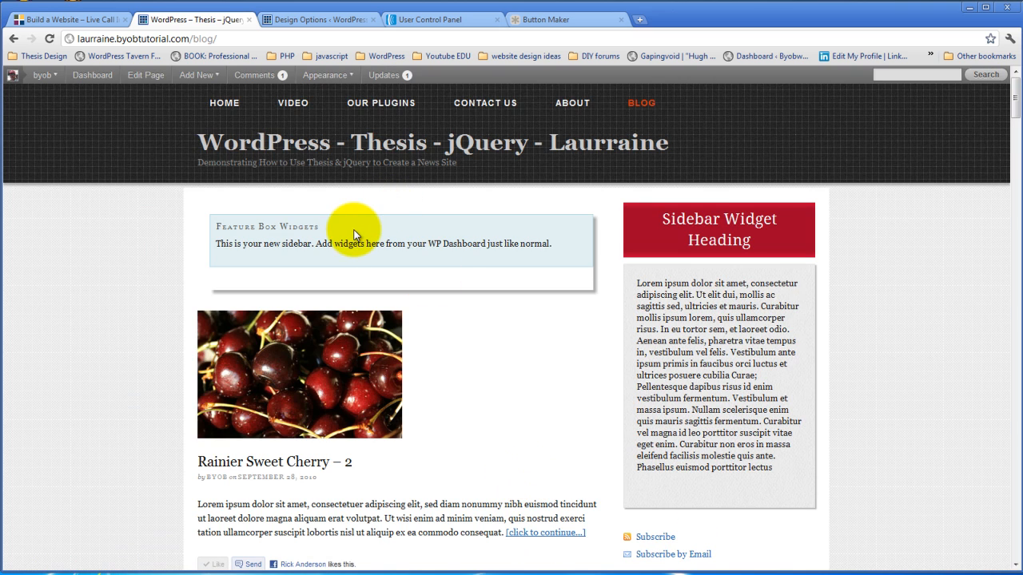
mouse_move(256, 238)
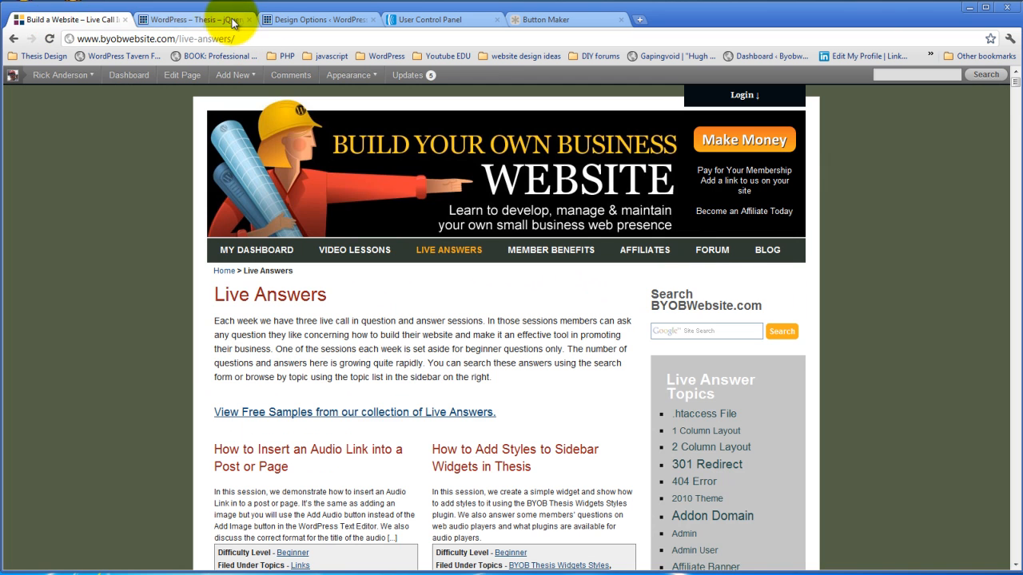
left_click(318, 19)
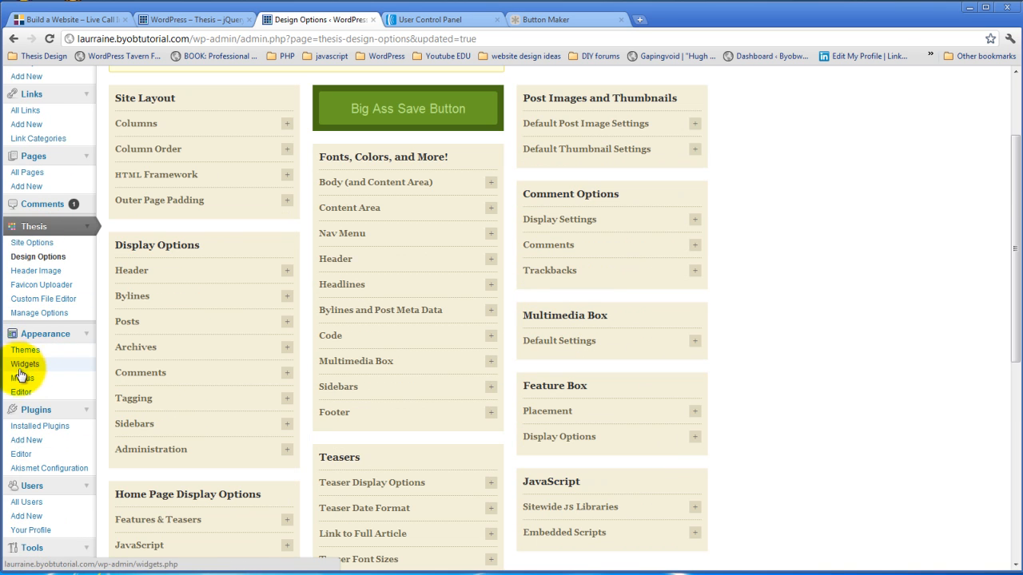
Step: Open Appearance > Widgets and scroll down to the Feature Box Widgets sidebar
left_click(25, 363)
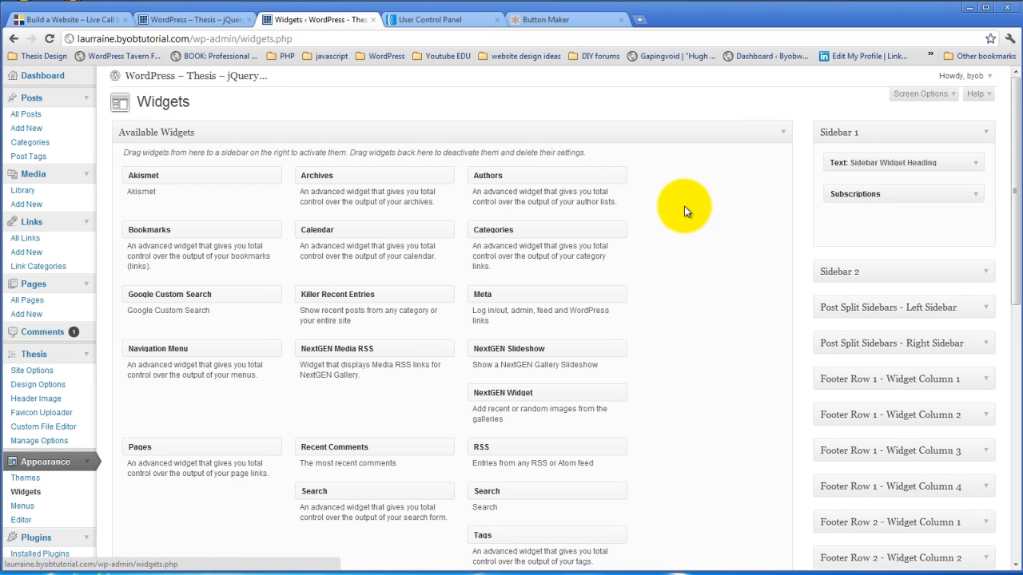
scroll("down", 3)
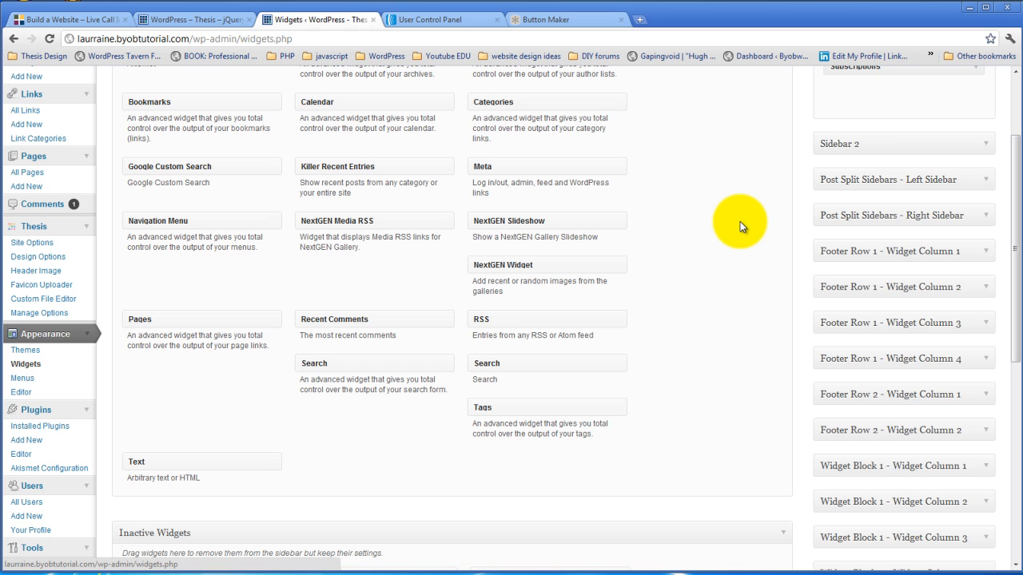
scroll("down", 3)
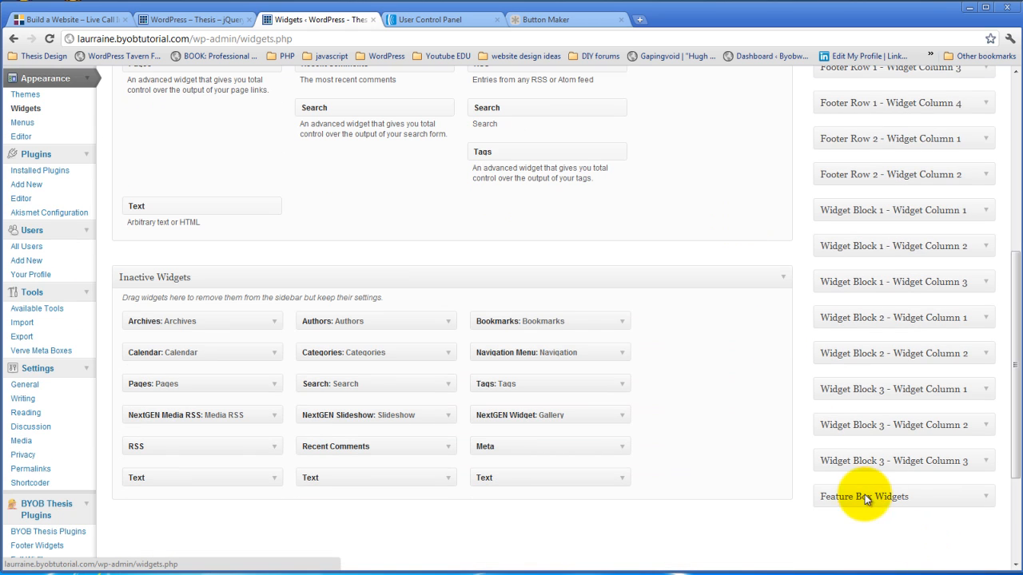
mouse_move(987, 497)
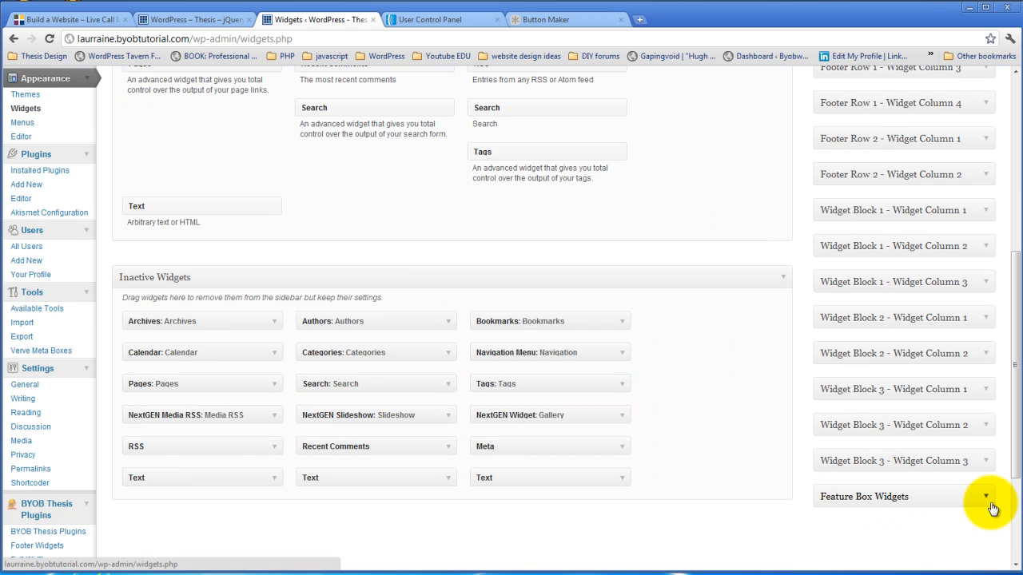
mouse_move(894, 508)
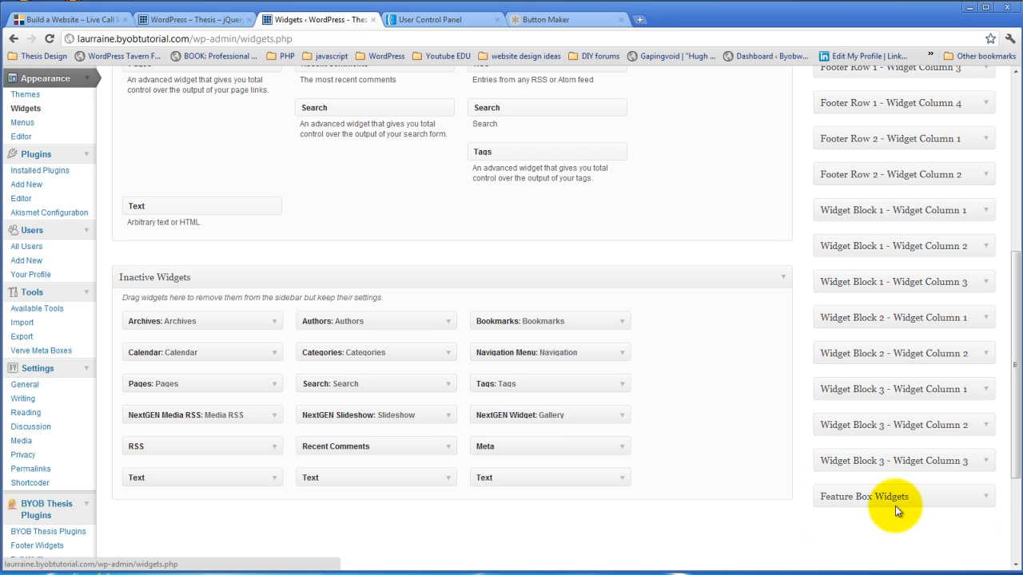
mouse_move(789, 494)
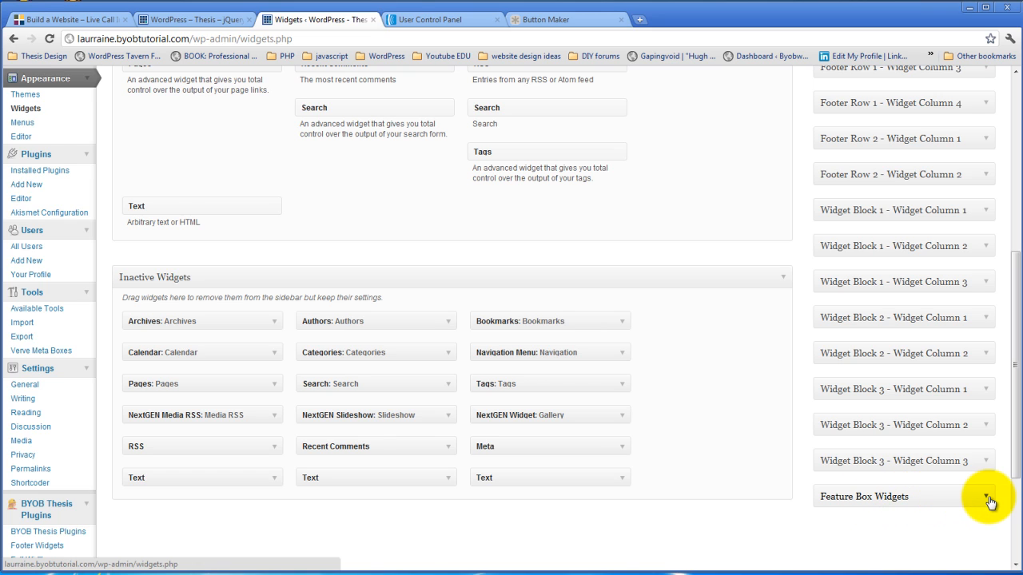
mouse_move(987, 500)
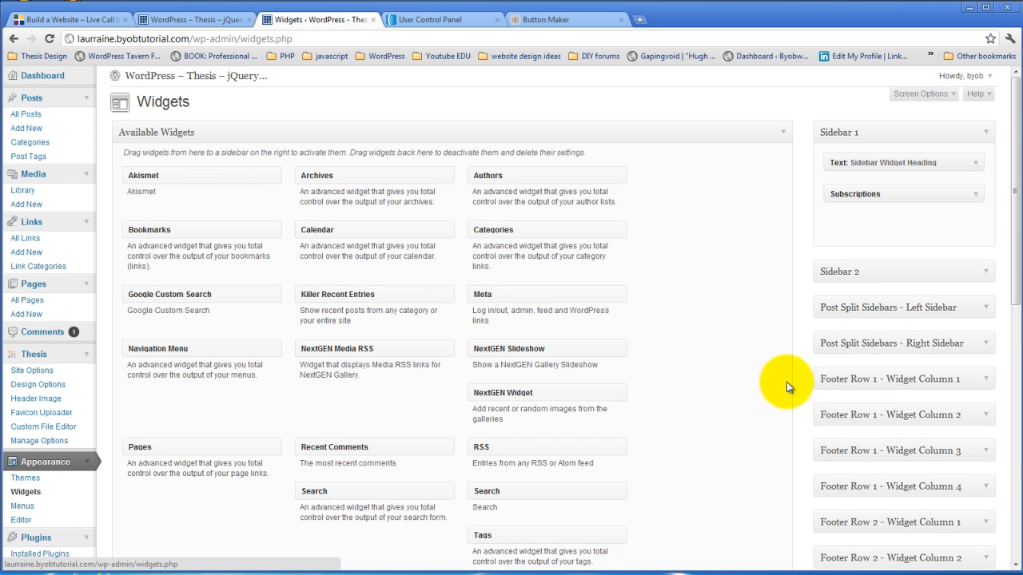
mouse_move(705, 413)
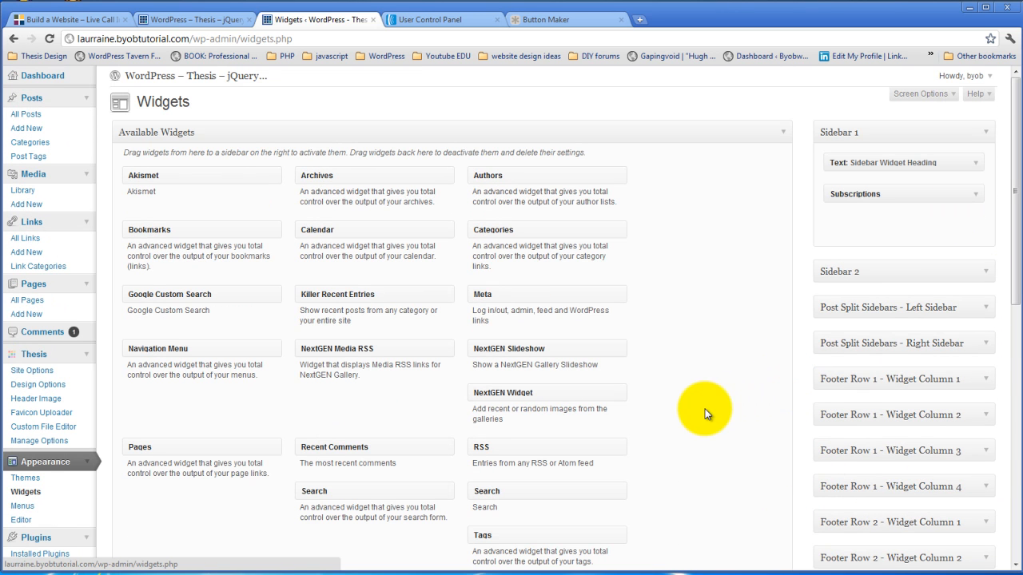
mouse_move(796, 411)
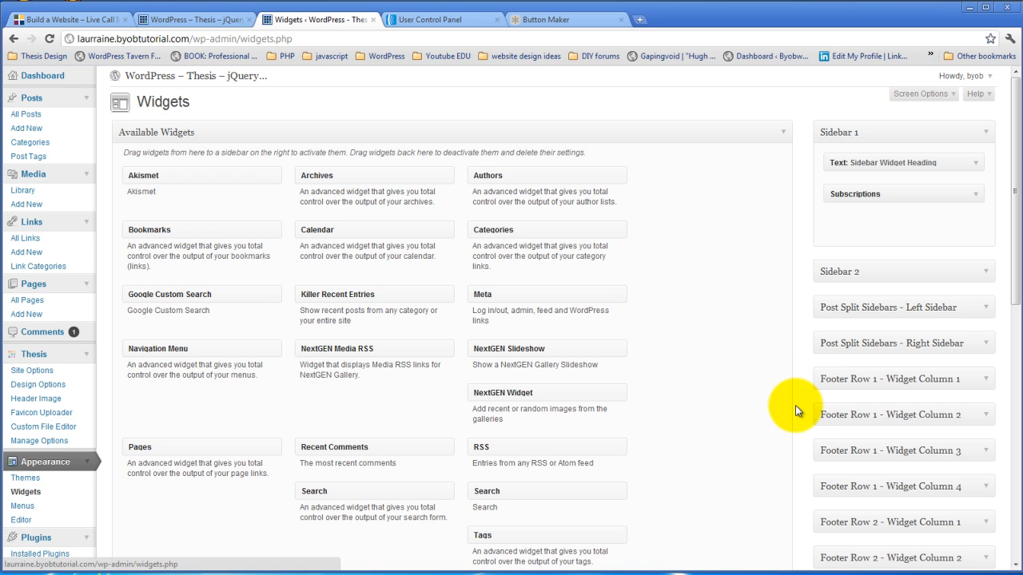
mouse_move(775, 426)
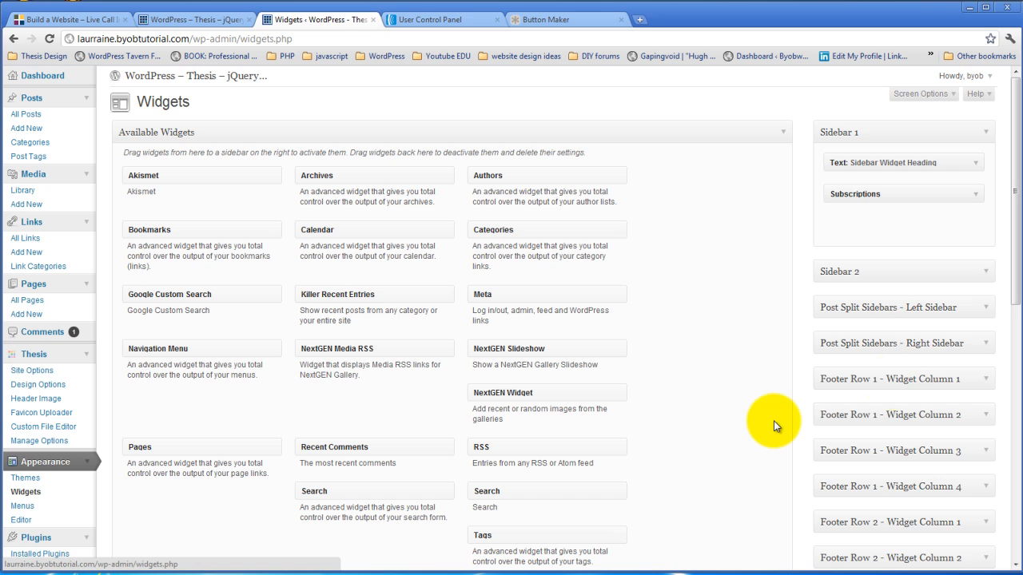
mouse_move(678, 346)
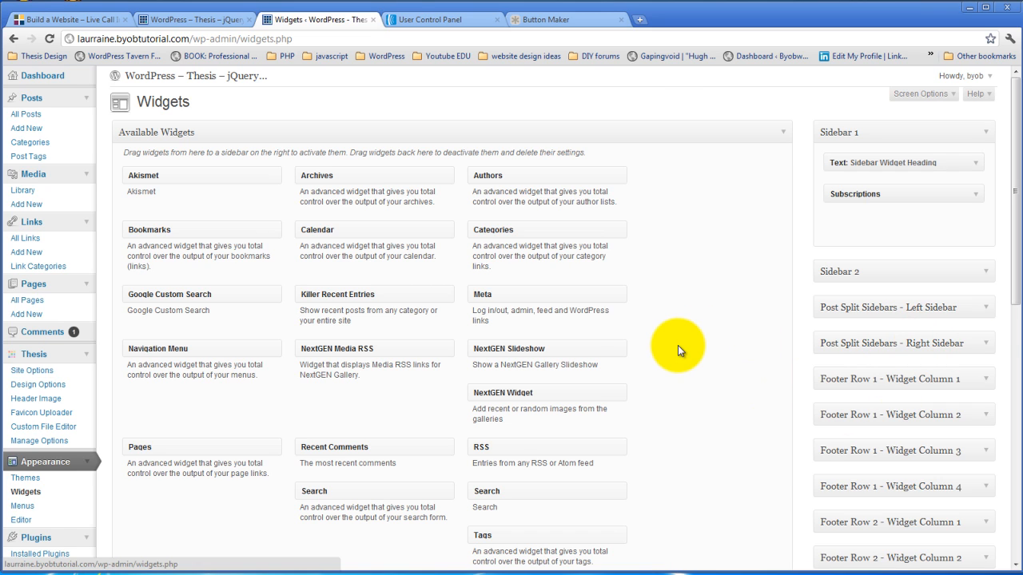
mouse_move(651, 342)
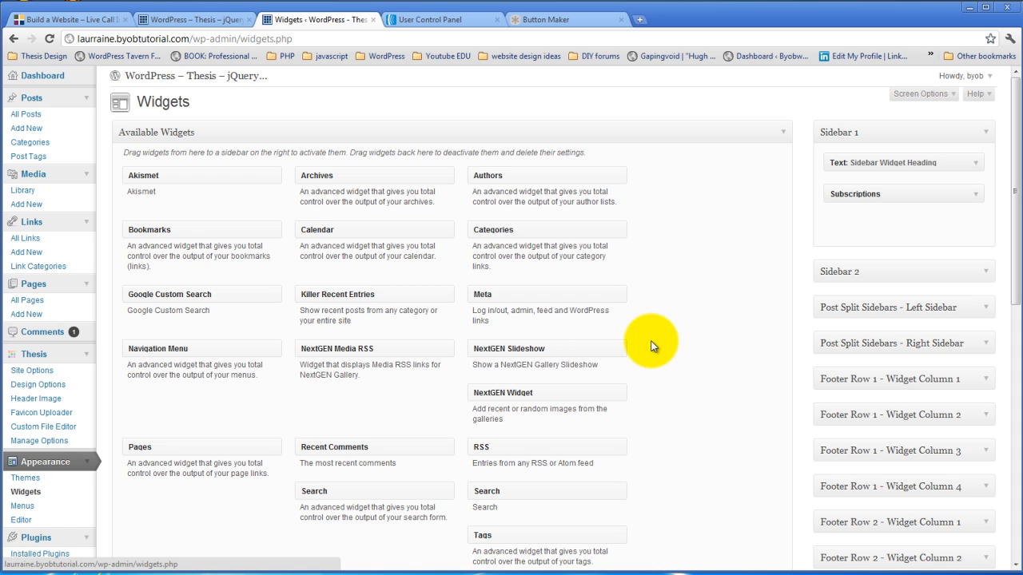
mouse_move(783, 327)
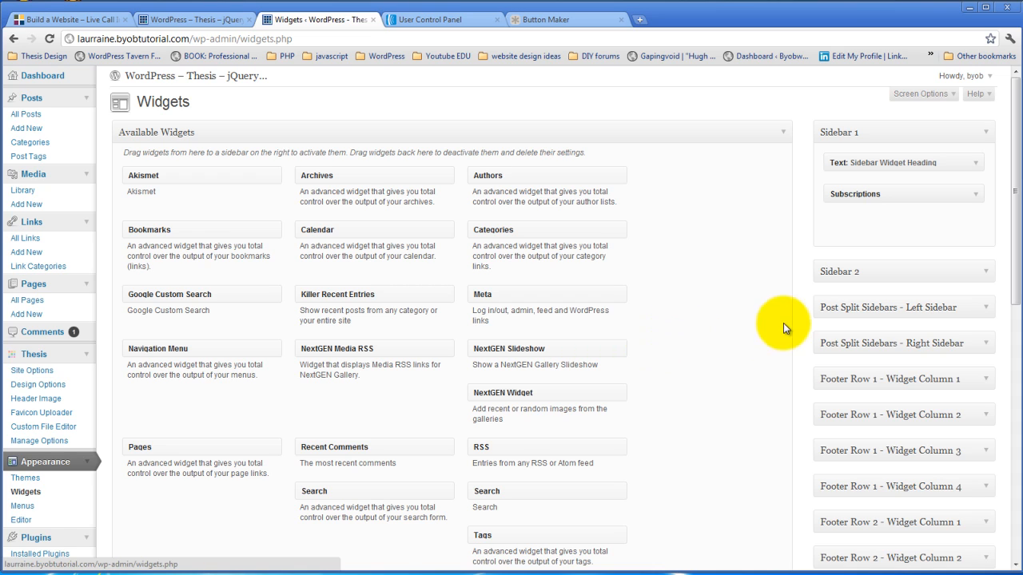
mouse_move(711, 314)
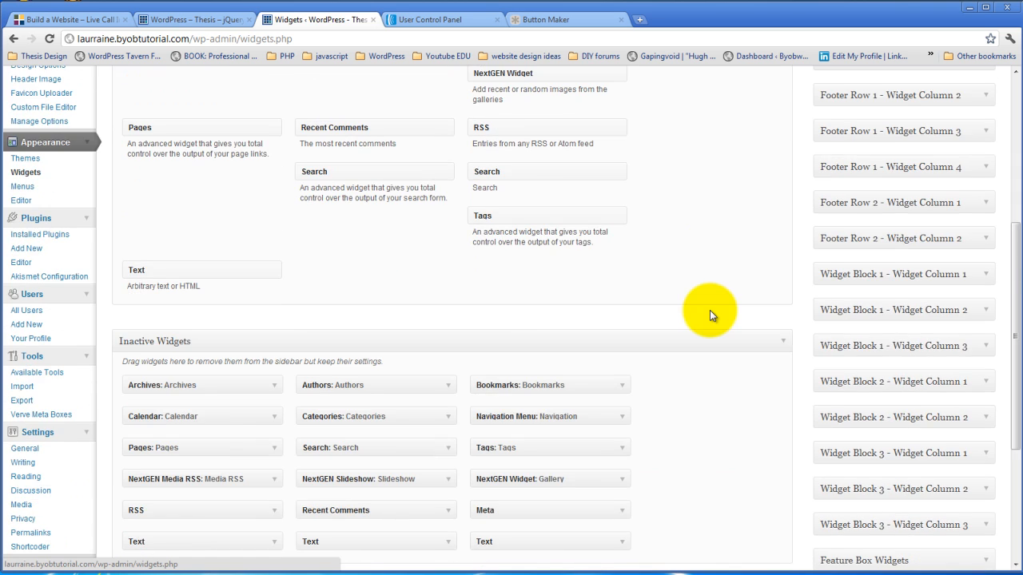
scroll("down", 3)
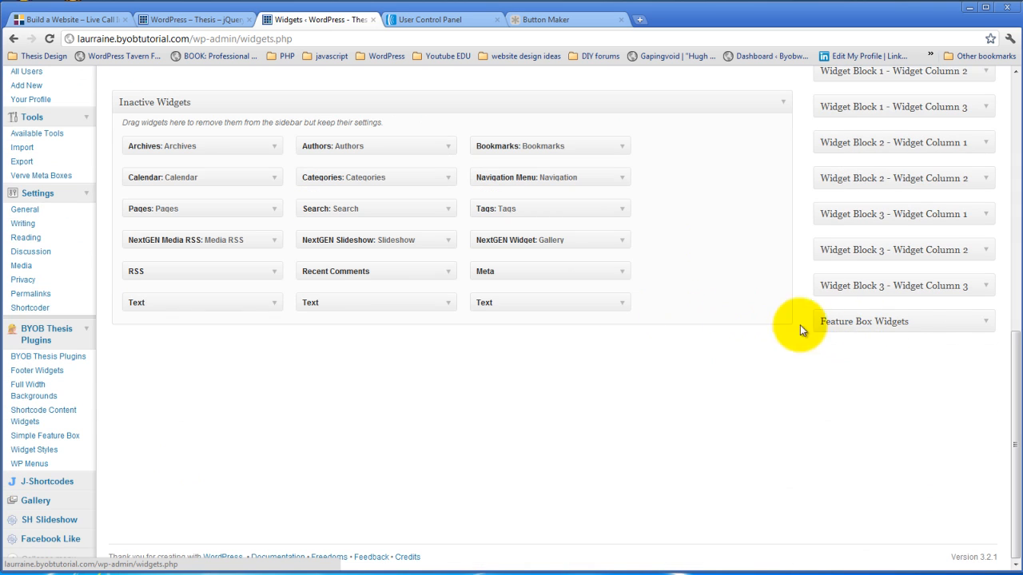